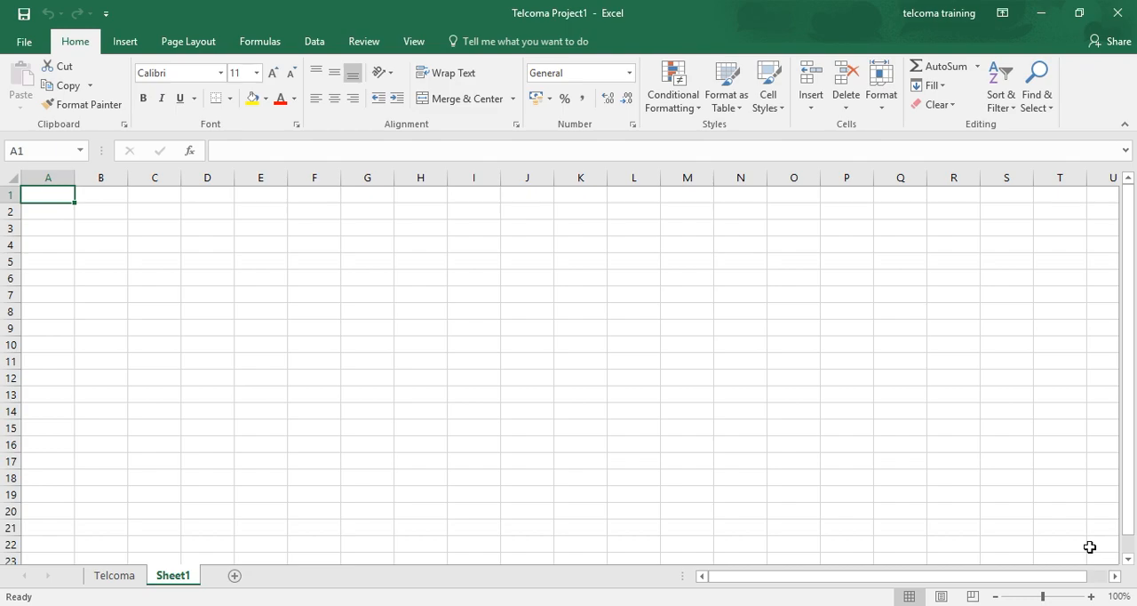
pyautogui.moveTo(444, 64)
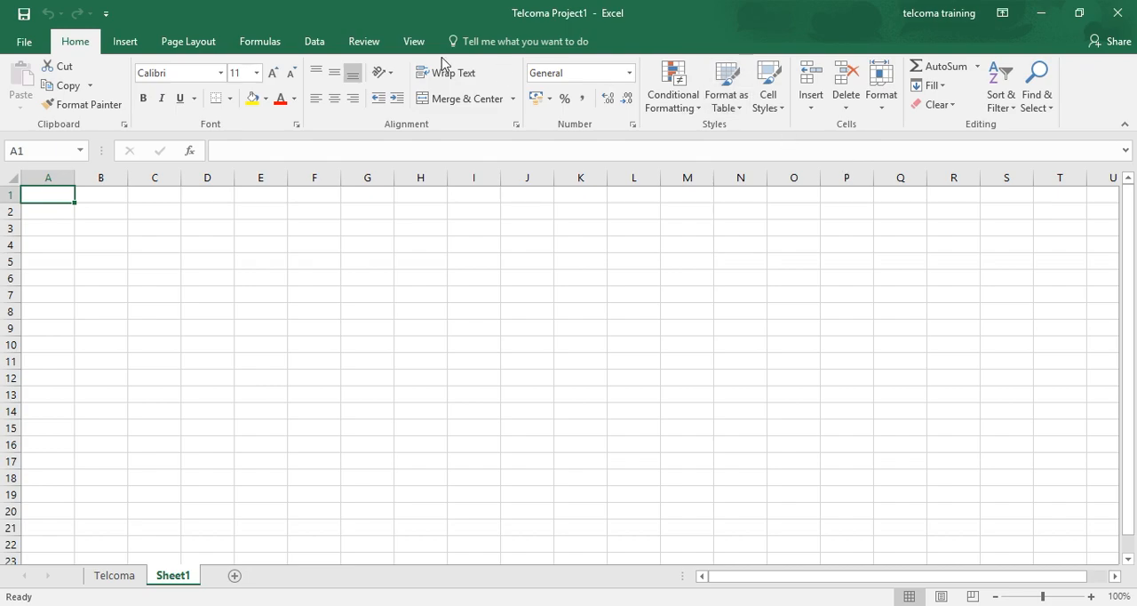
# Step: Show the Backstage Info page for the Telcoma Project1 workbook
pyautogui.click(25, 41)
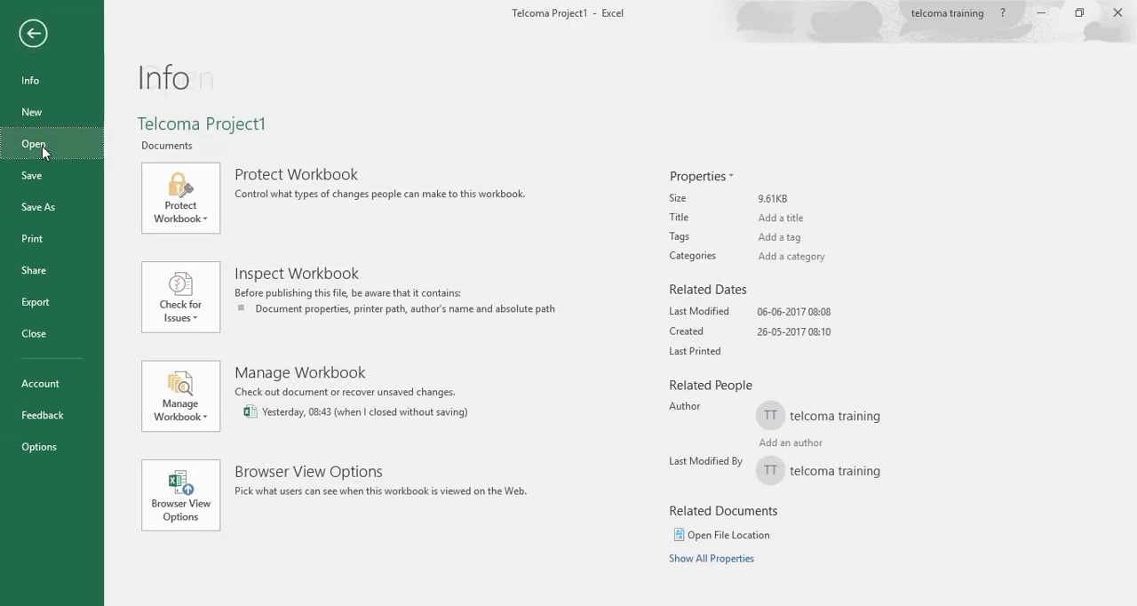
# Step: Show the Open page listing recent workbooks with Telcoma Project1 at the top
pyautogui.click(34, 142)
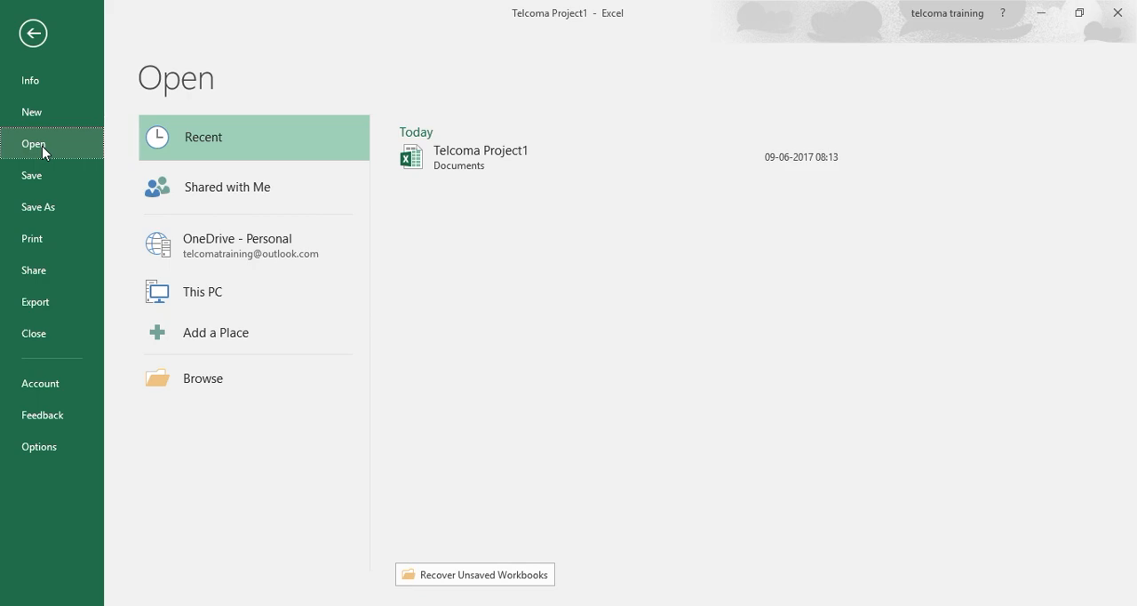
pyautogui.moveTo(649, 7)
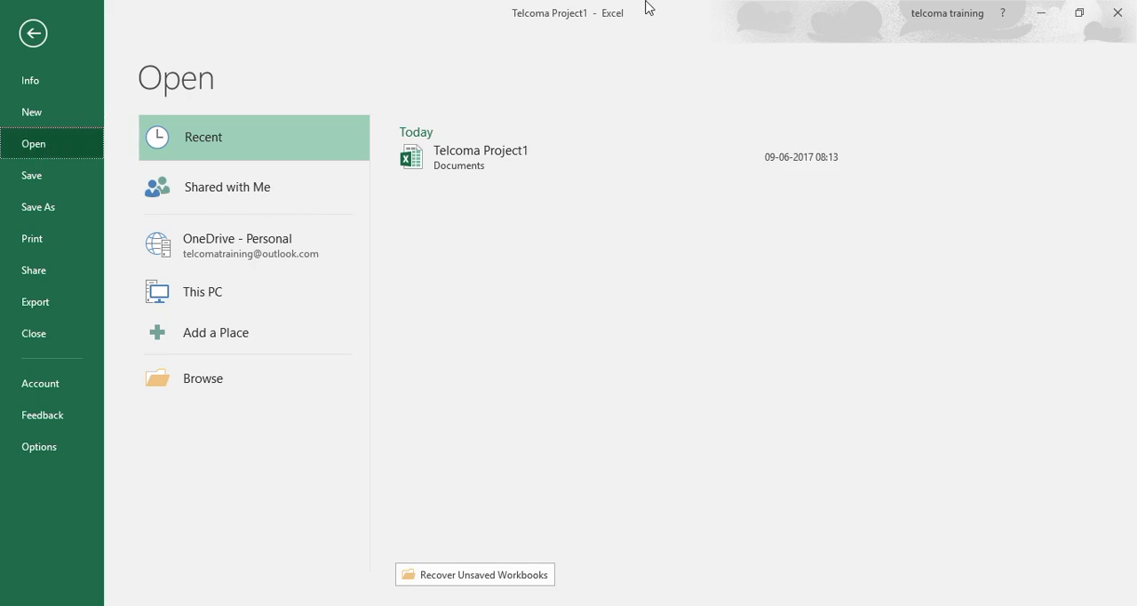
pyautogui.moveTo(892, 245)
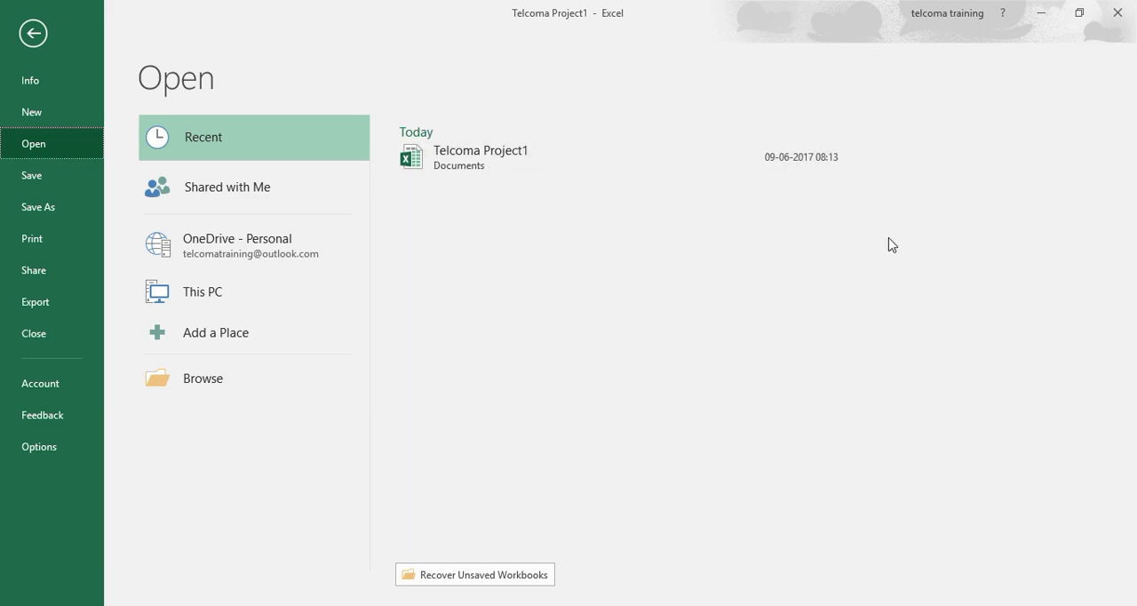
pyautogui.moveTo(565, 245)
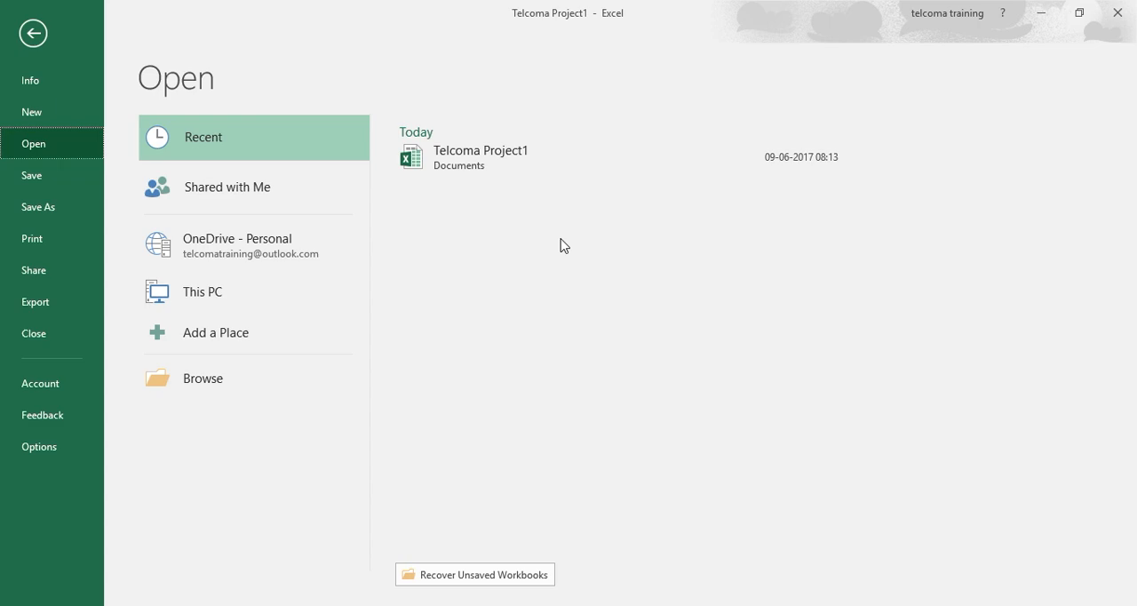
pyautogui.moveTo(549, 302)
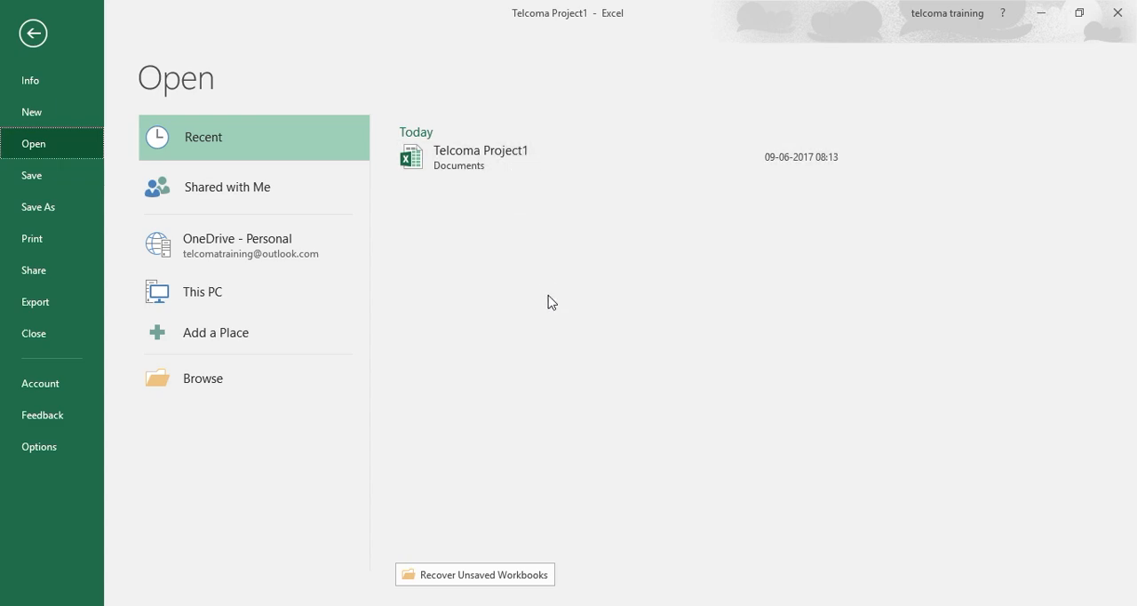
pyautogui.moveTo(555, 324)
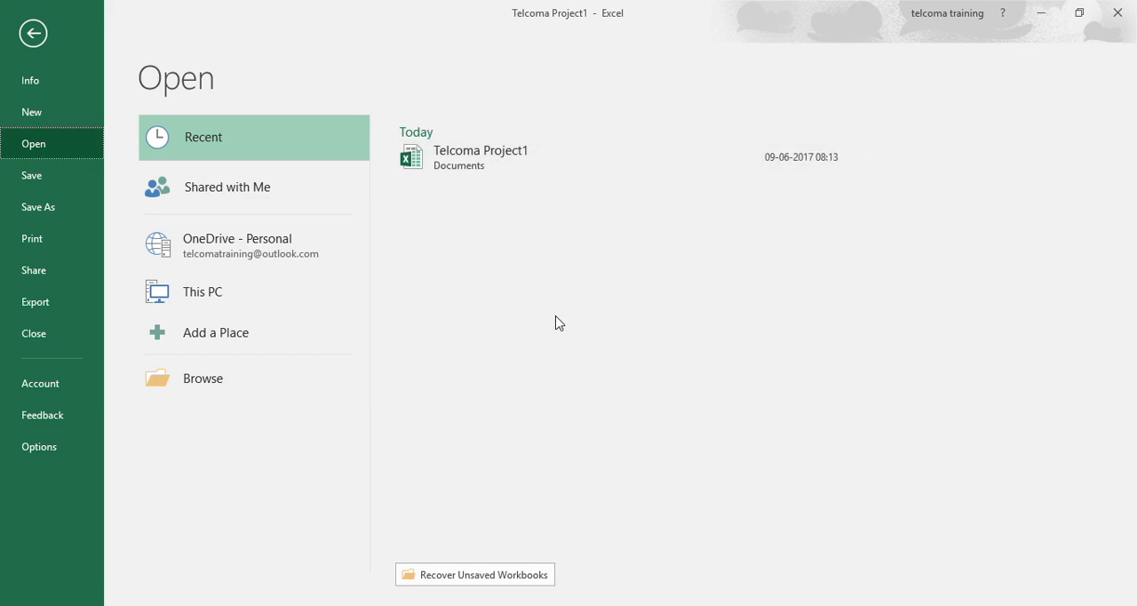
pyautogui.moveTo(526, 432)
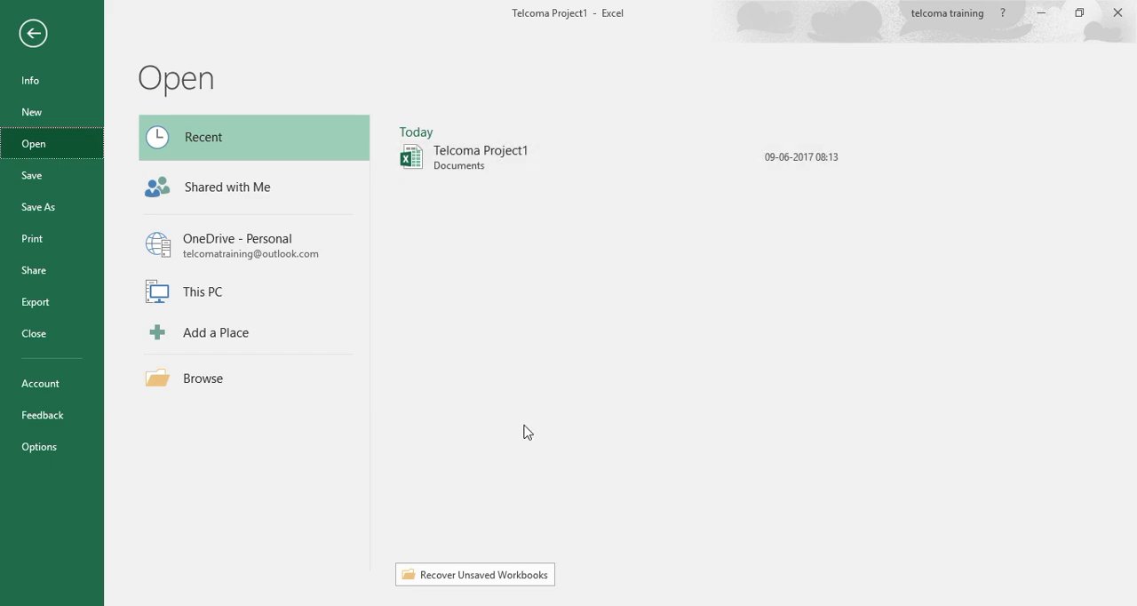
pyautogui.moveTo(524, 156)
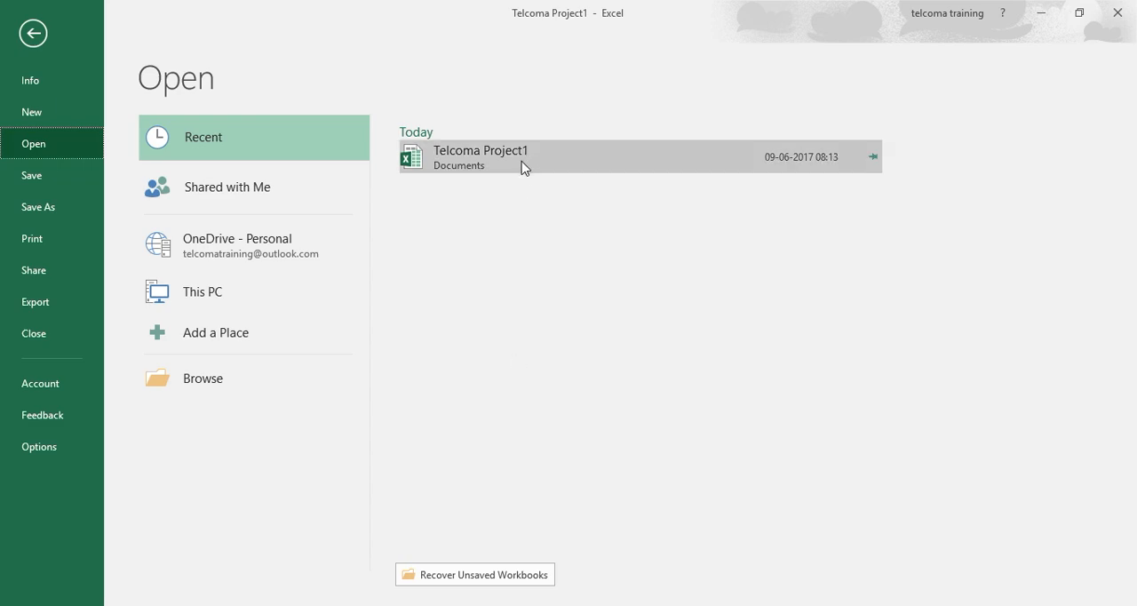
pyautogui.moveTo(530, 164)
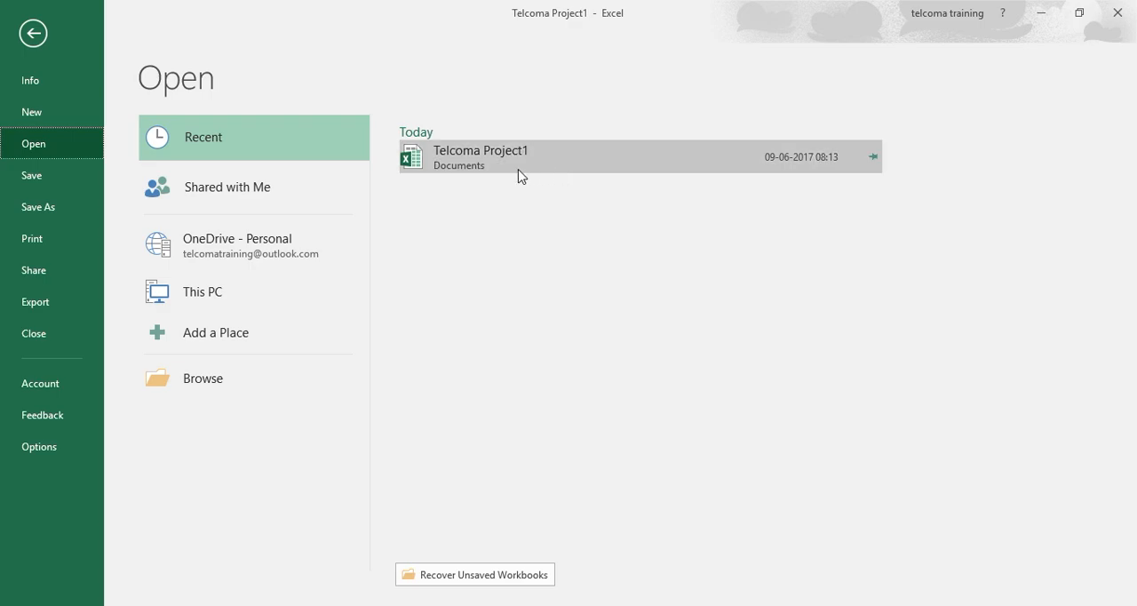
pyautogui.moveTo(235, 150)
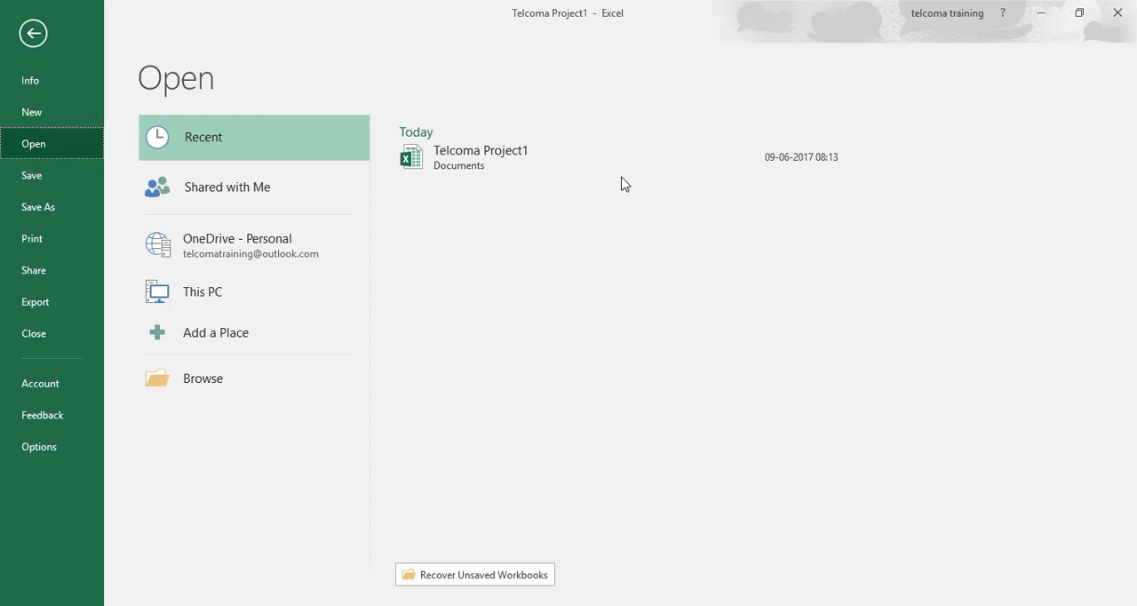
pyautogui.moveTo(507, 7)
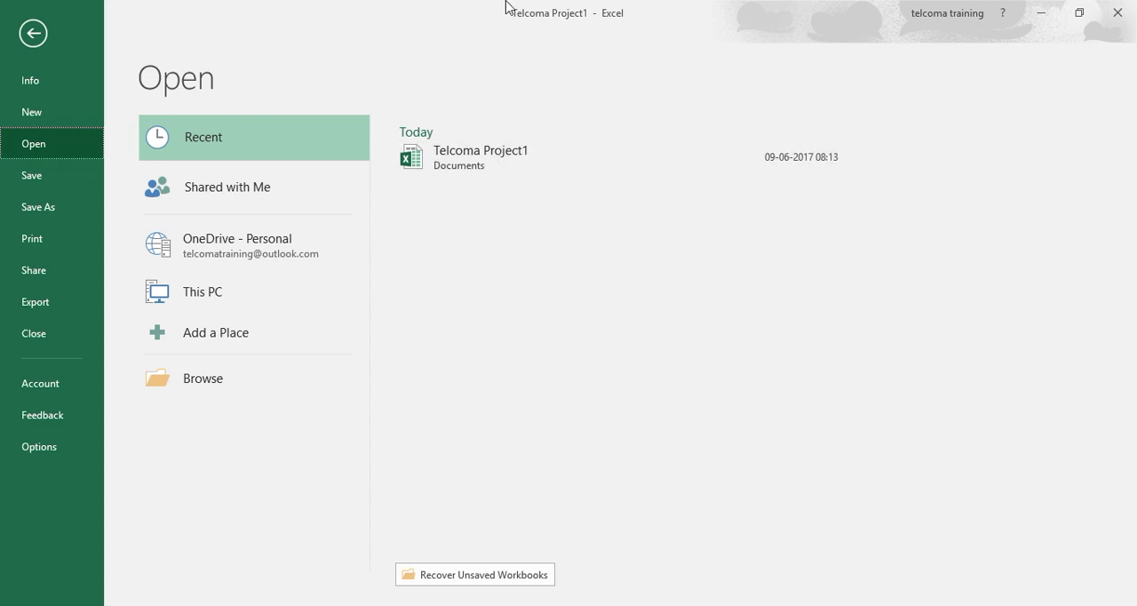
pyautogui.moveTo(234, 247)
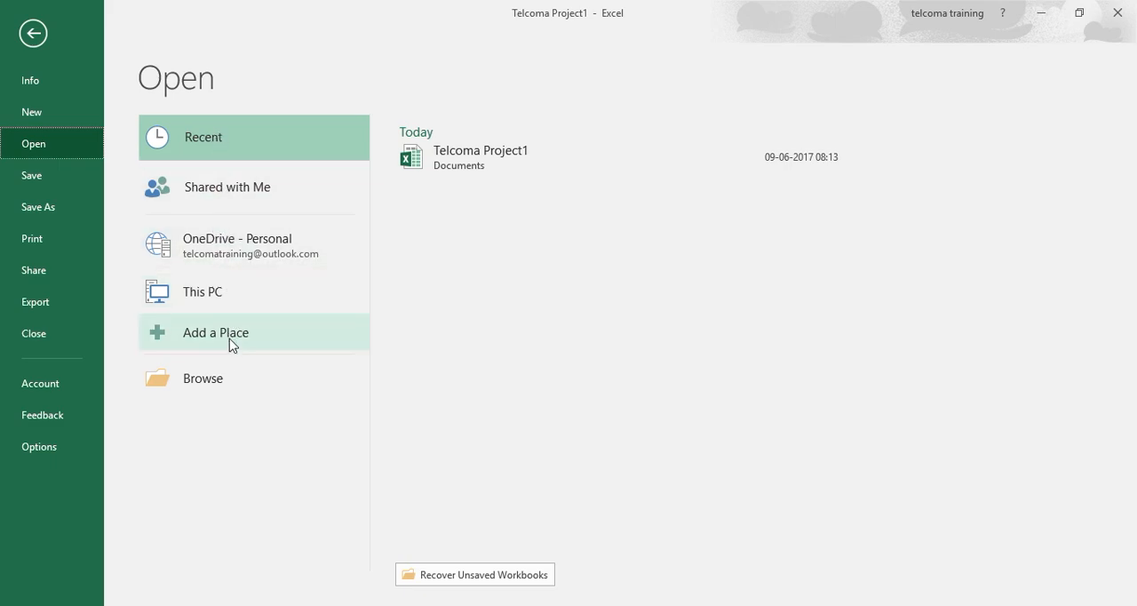
pyautogui.moveTo(238, 135)
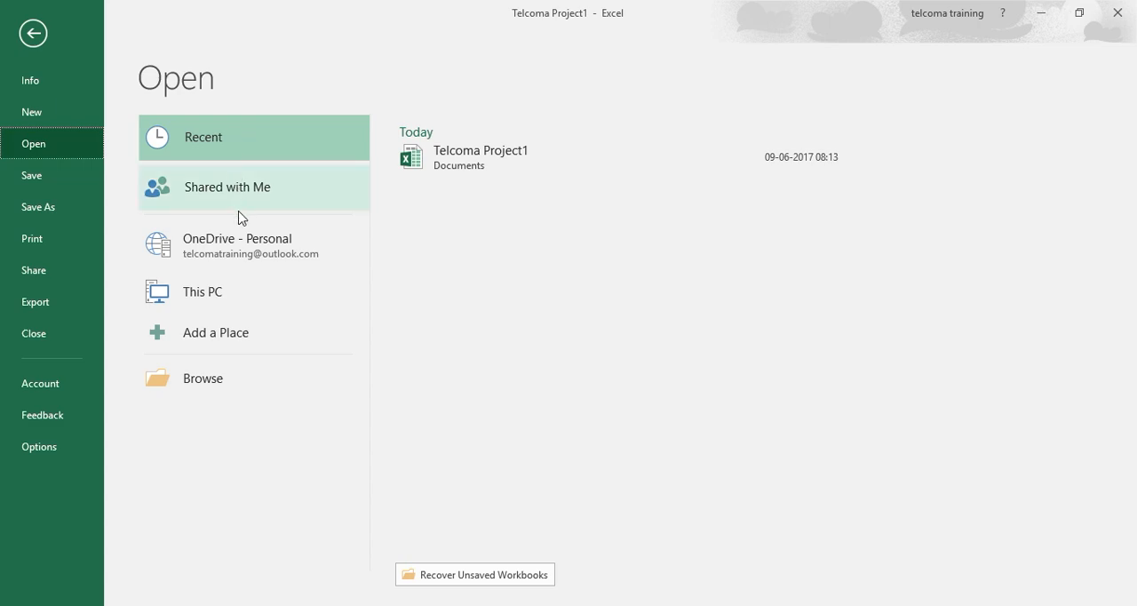
pyautogui.moveTo(245, 257)
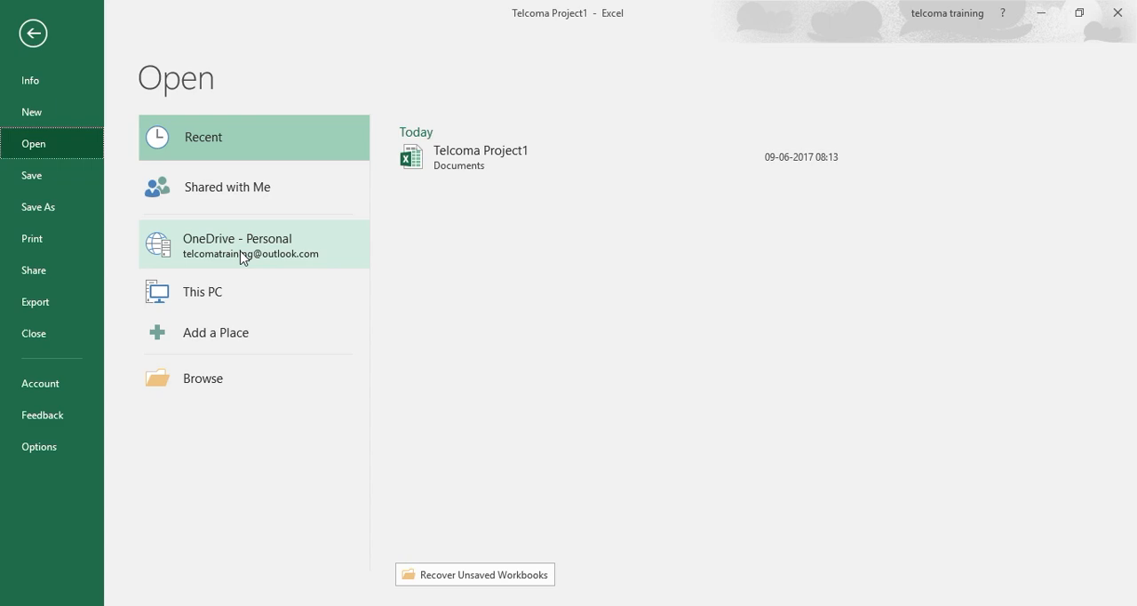
pyautogui.moveTo(224, 266)
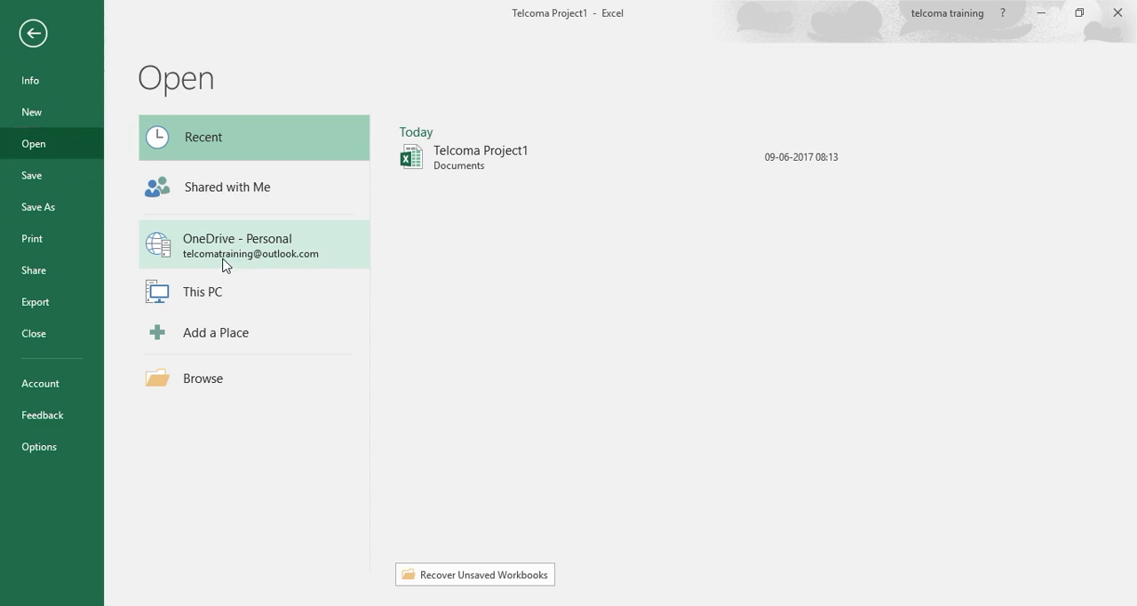
# Step: Try OneDrive - Personal, then list the Documents folder on This PC instead
pyautogui.click(252, 245)
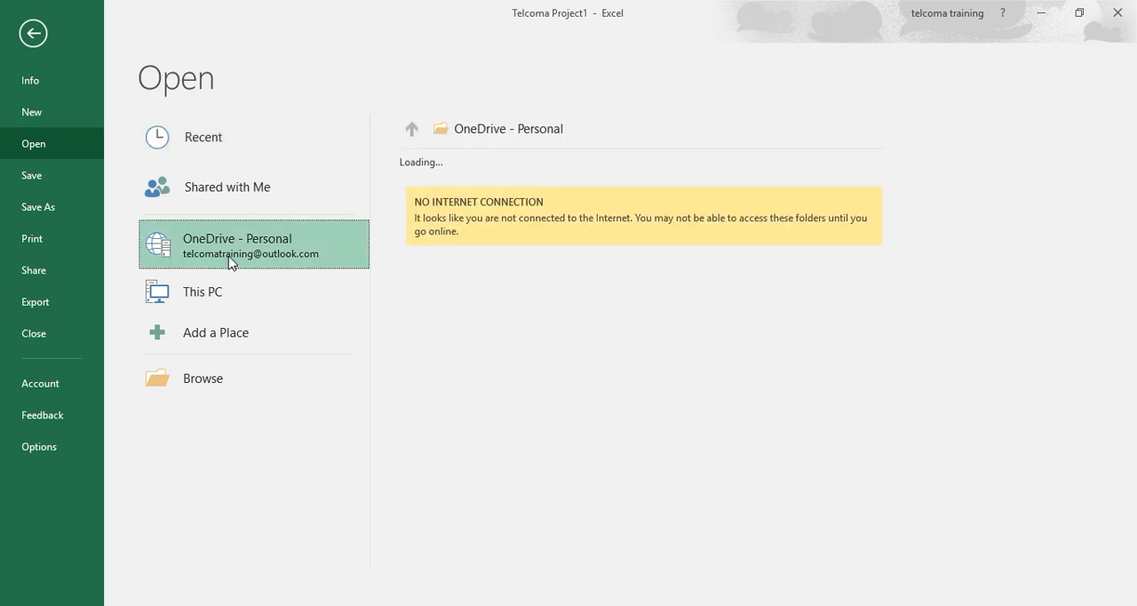
pyautogui.moveTo(224, 256)
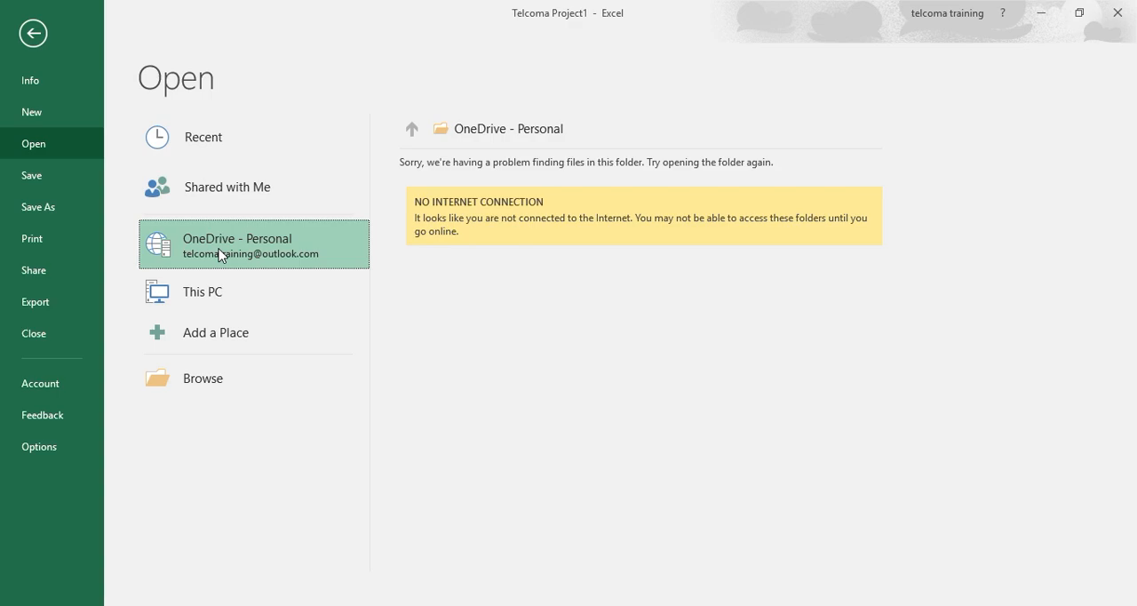
pyautogui.click(203, 292)
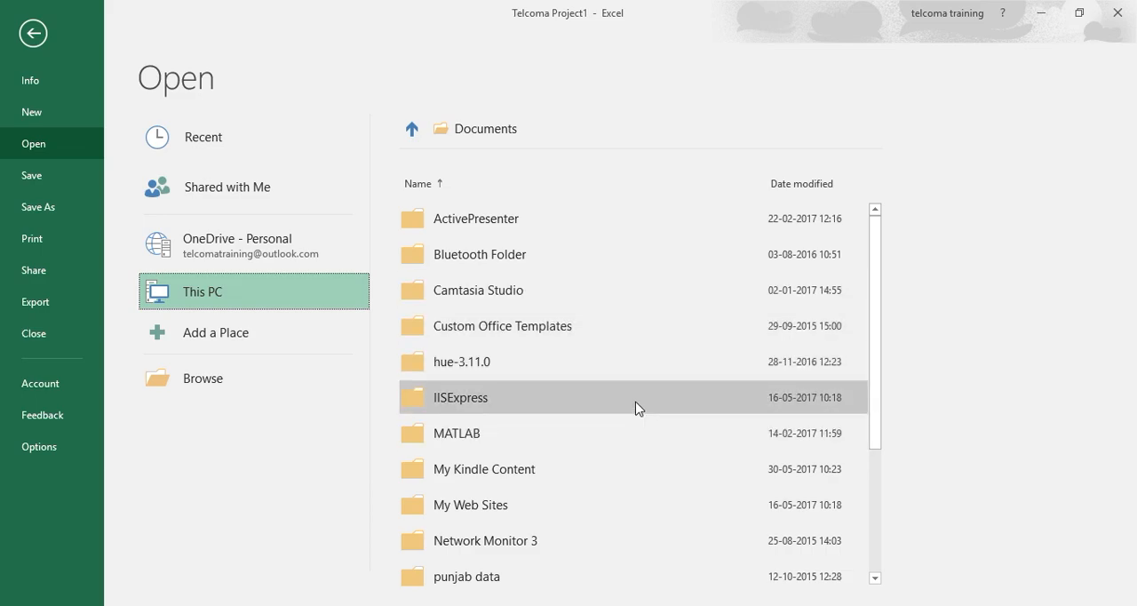
pyautogui.moveTo(643, 434)
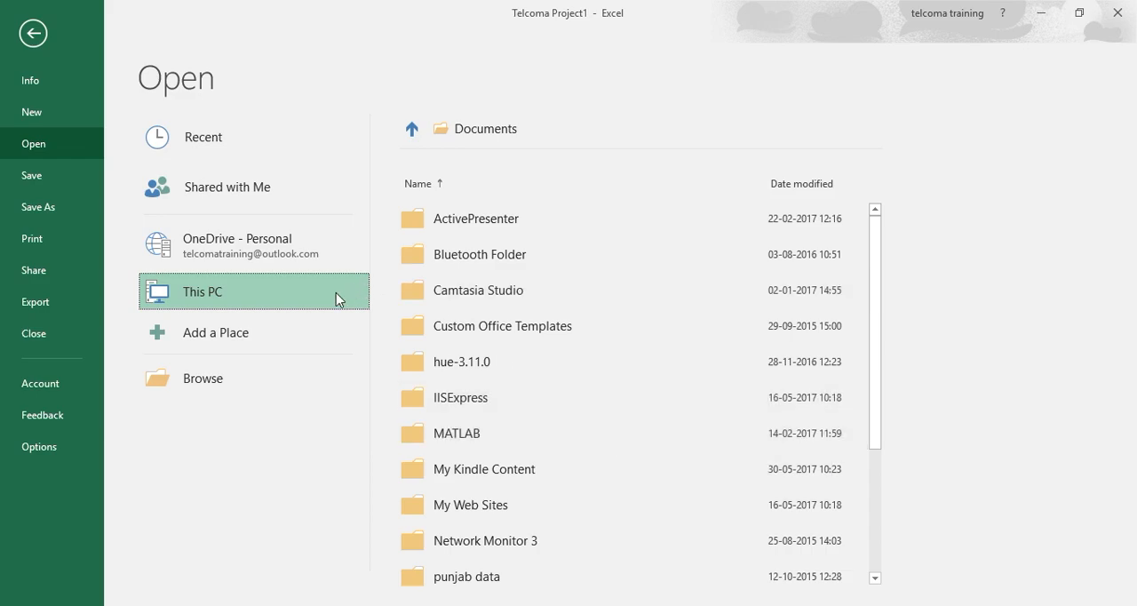
pyautogui.click(215, 332)
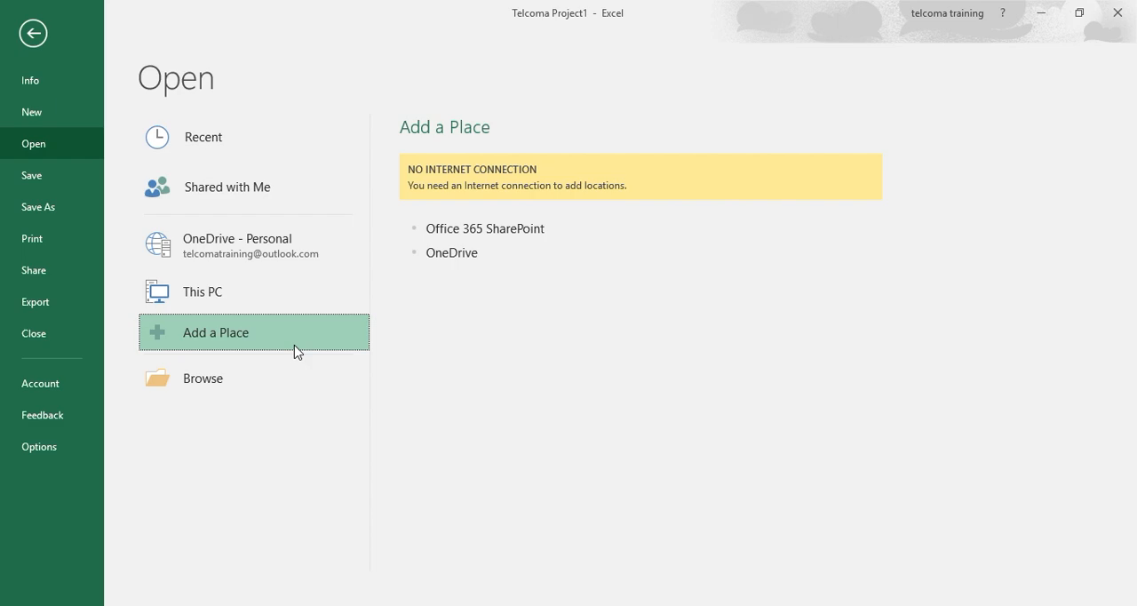
pyautogui.moveTo(476, 253)
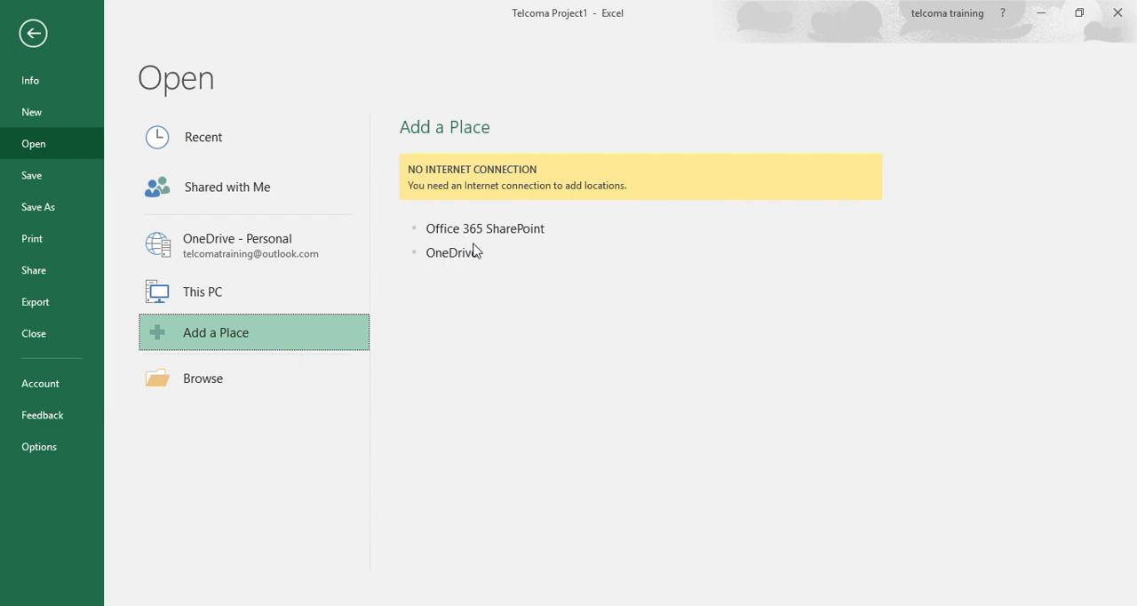
pyautogui.moveTo(477, 256)
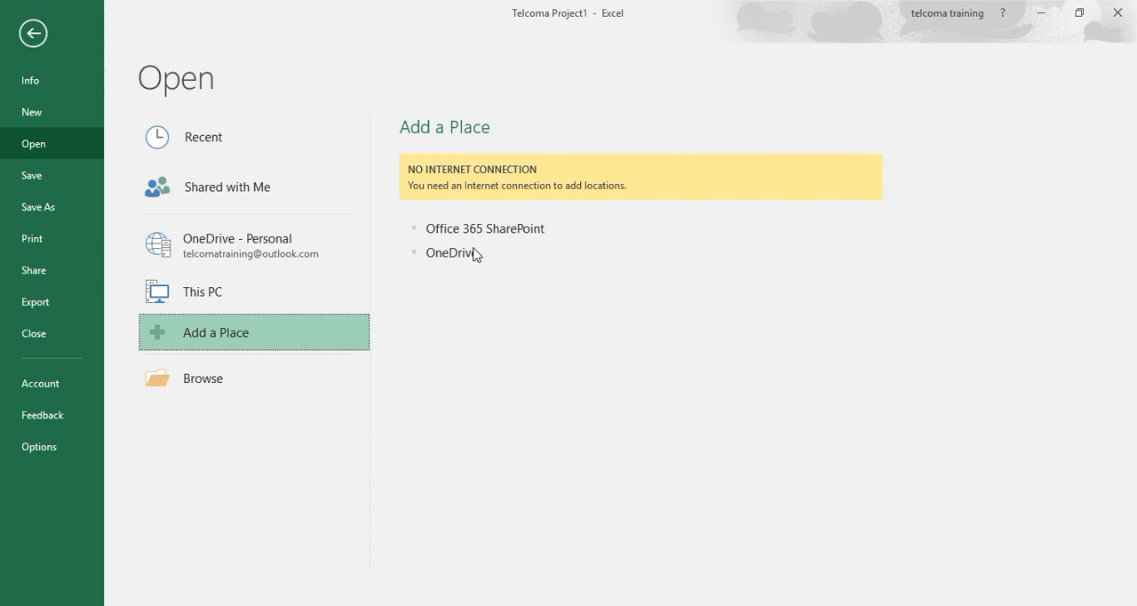
pyautogui.moveTo(473, 263)
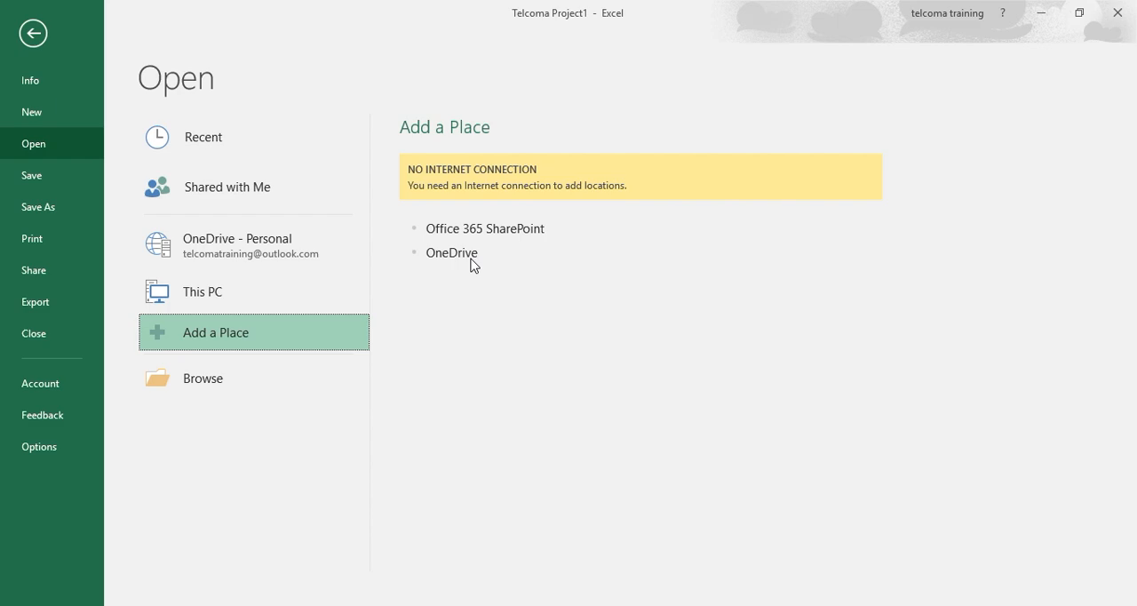
pyautogui.moveTo(295, 338)
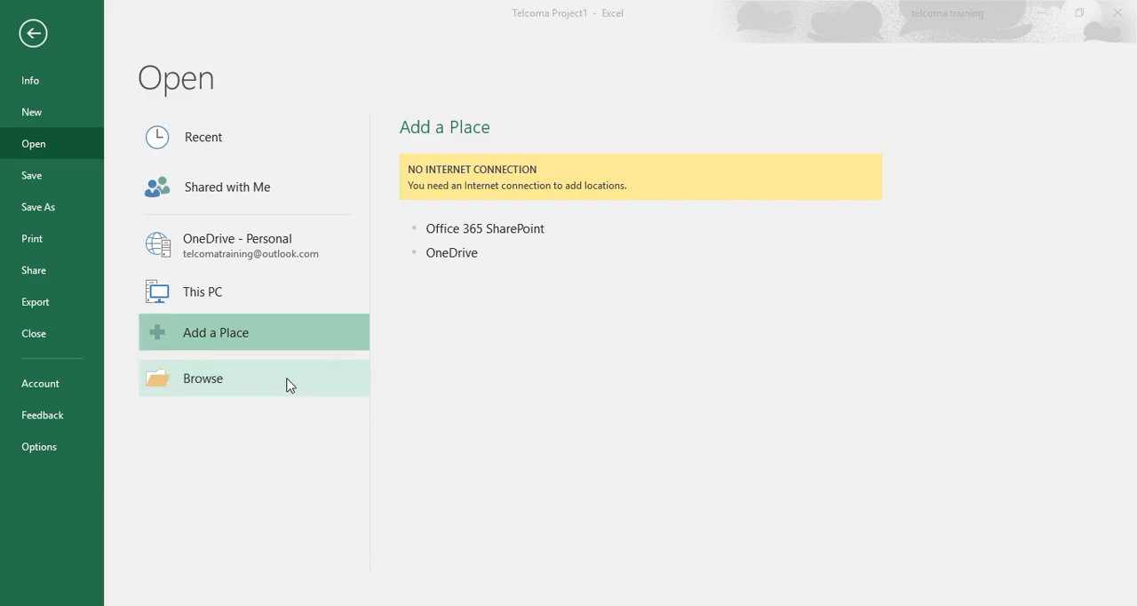
pyautogui.click(202, 377)
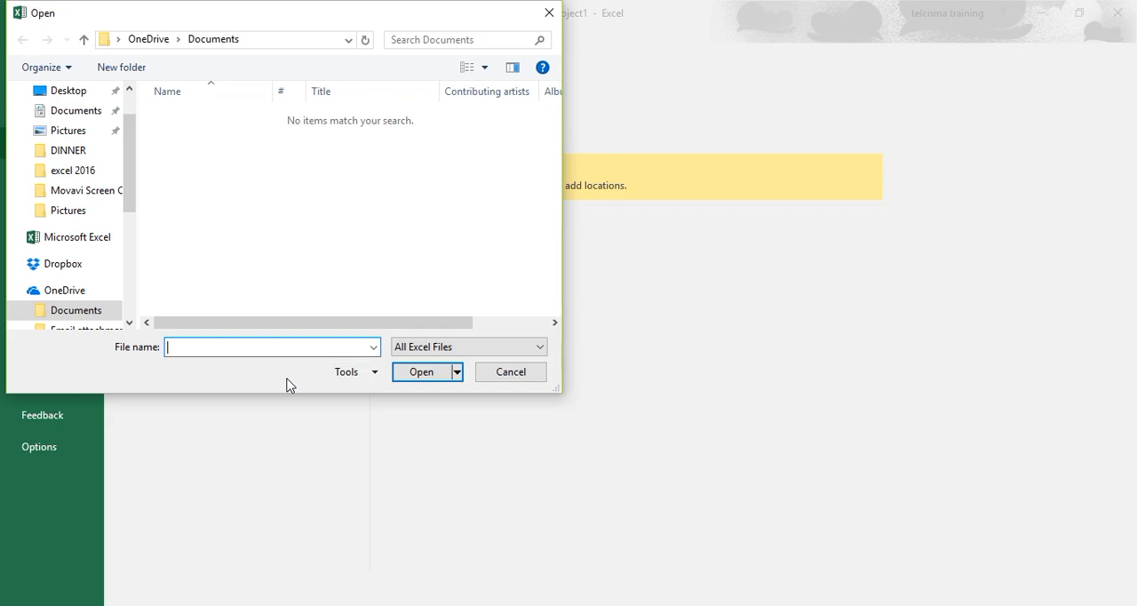
pyautogui.moveTo(282, 371)
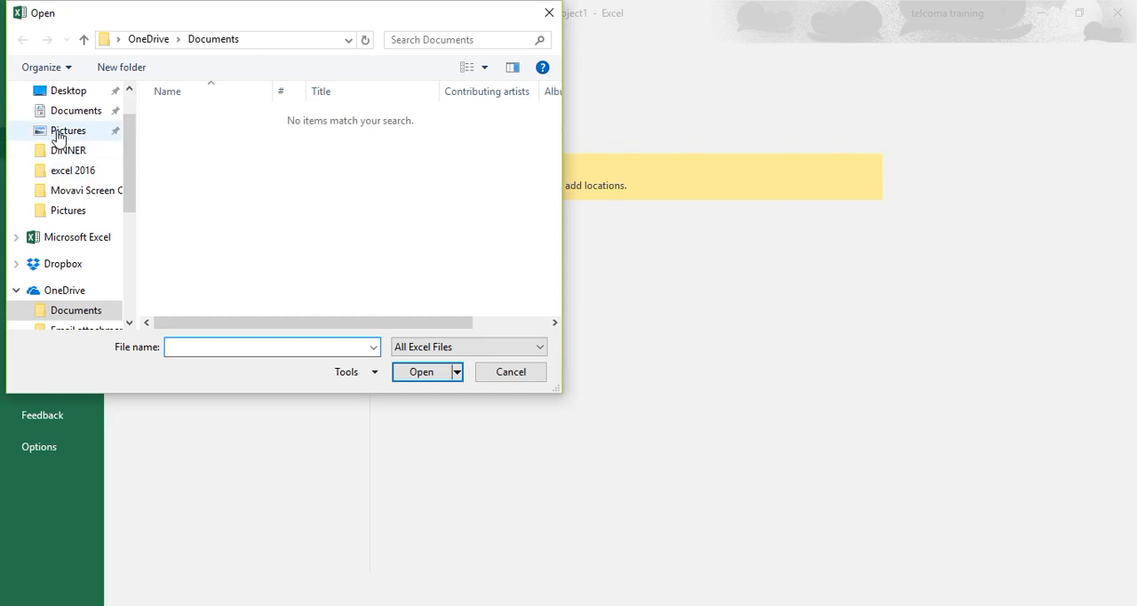
pyautogui.click(67, 132)
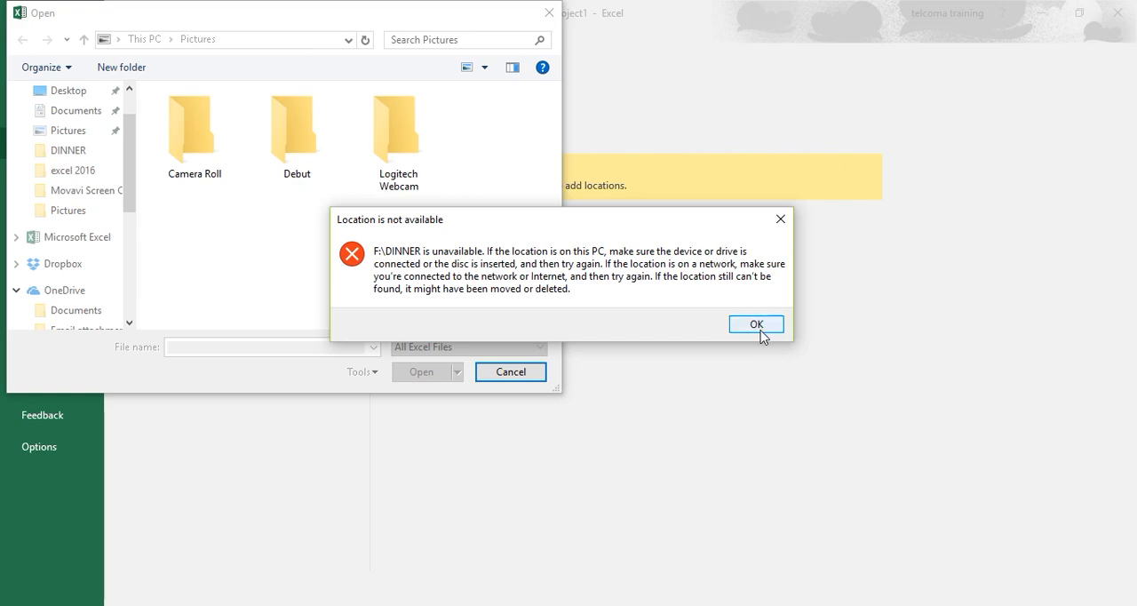
pyautogui.click(757, 323)
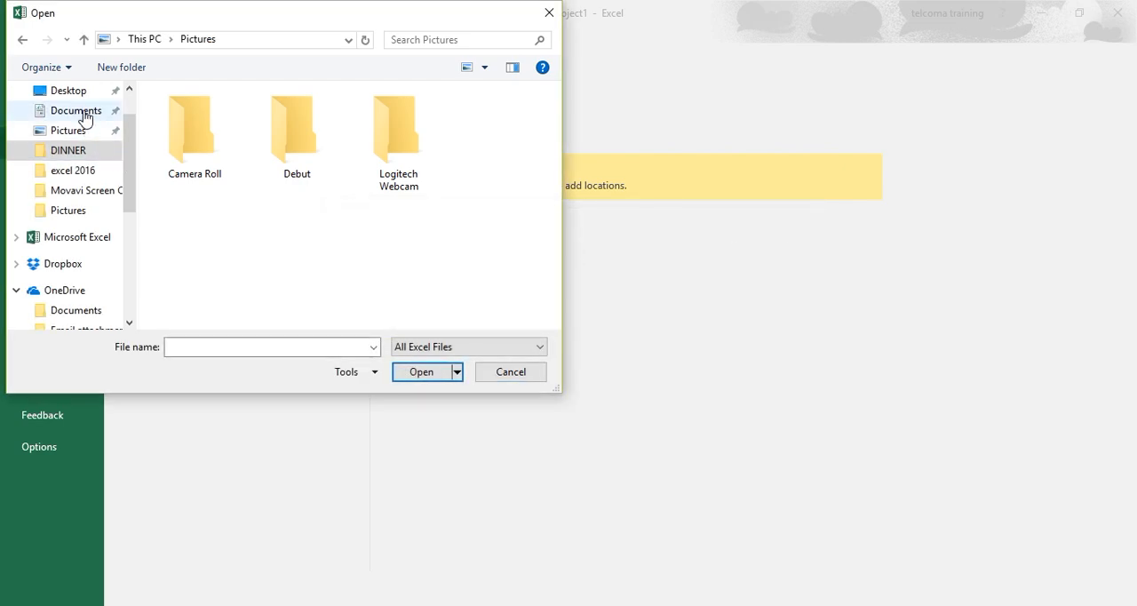
pyautogui.click(75, 111)
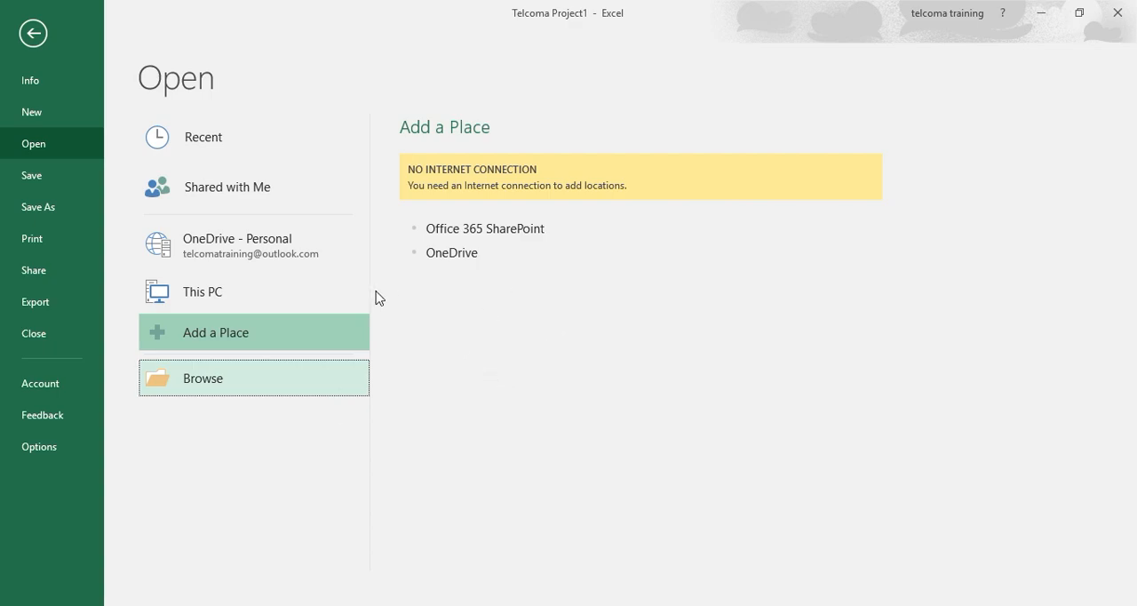
# Step: Browse in the Open dialog to the empty OneDrive Documents folder and view its right-click options
pyautogui.click(202, 376)
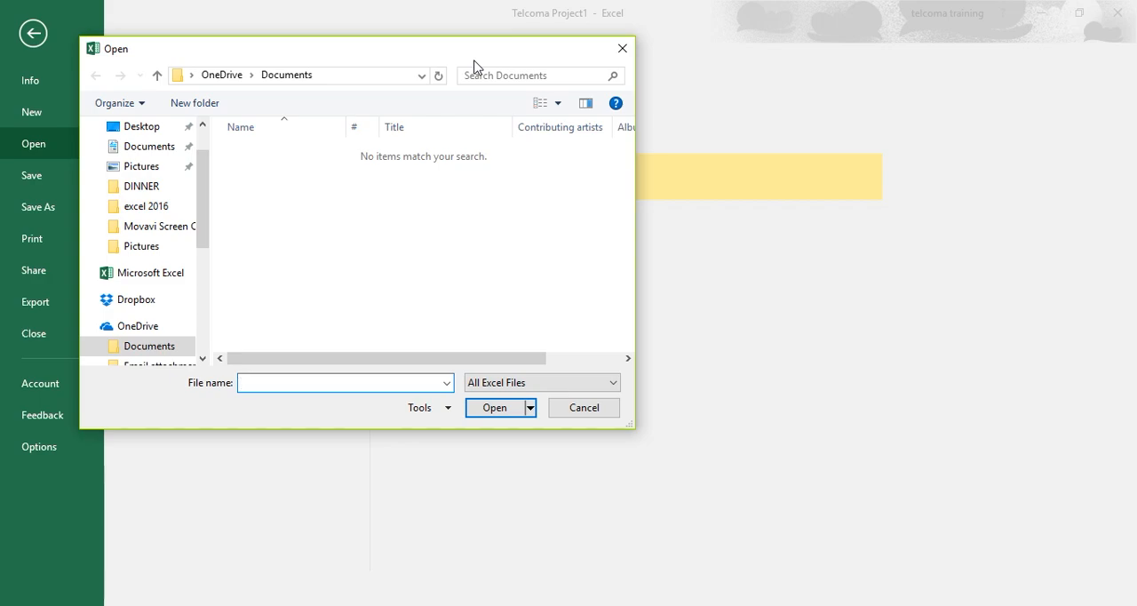
pyautogui.click(344, 382)
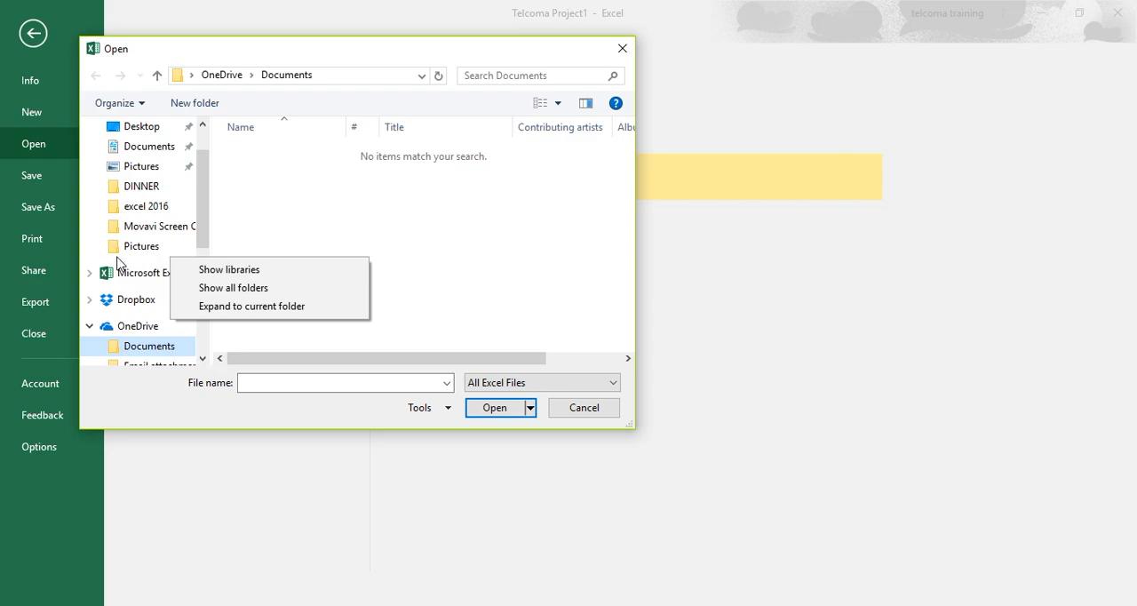
pyautogui.click(142, 245)
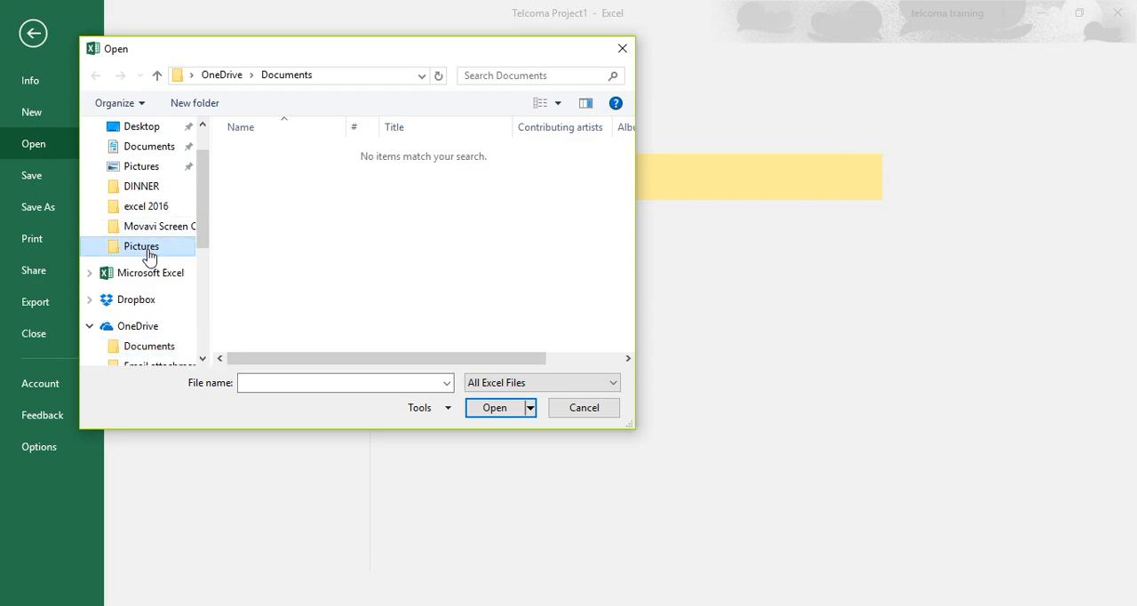
pyautogui.rightClick(293, 211)
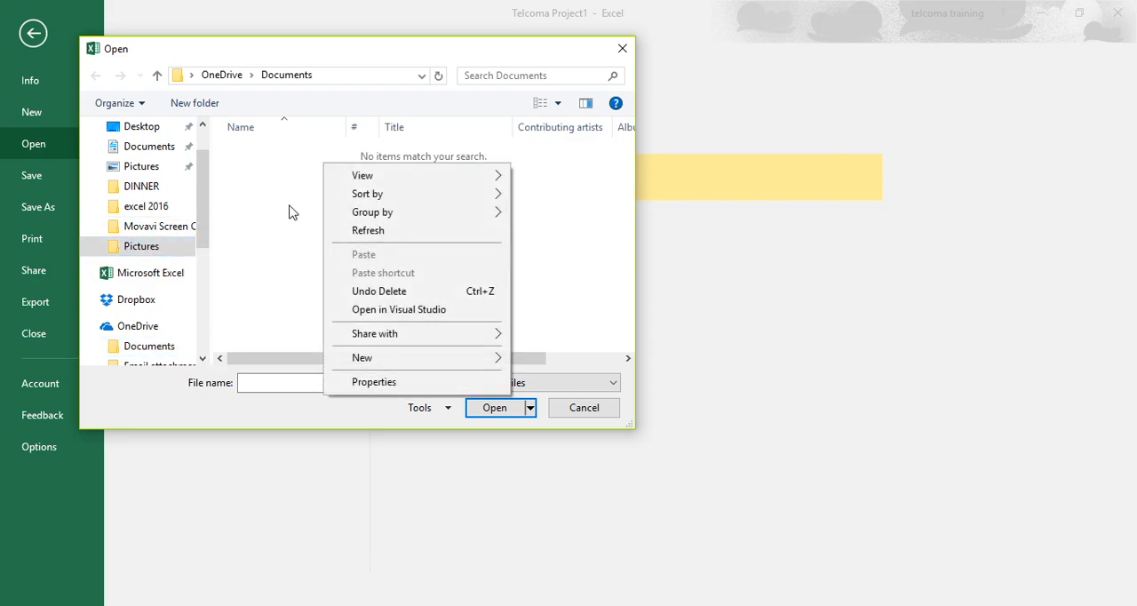
pyautogui.moveTo(389, 302)
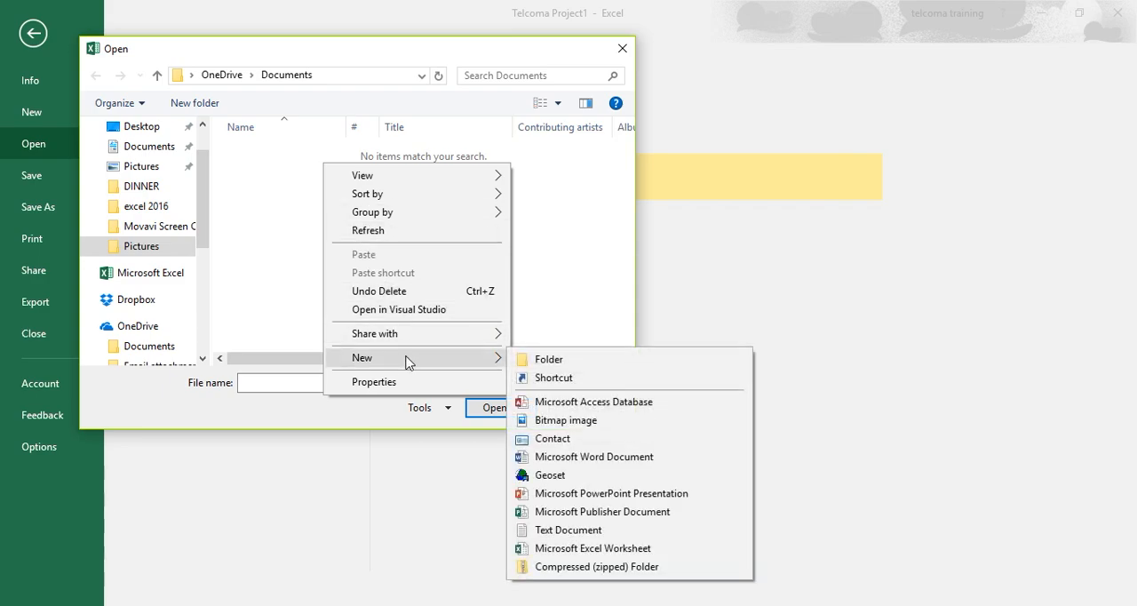
pyautogui.moveTo(547, 359)
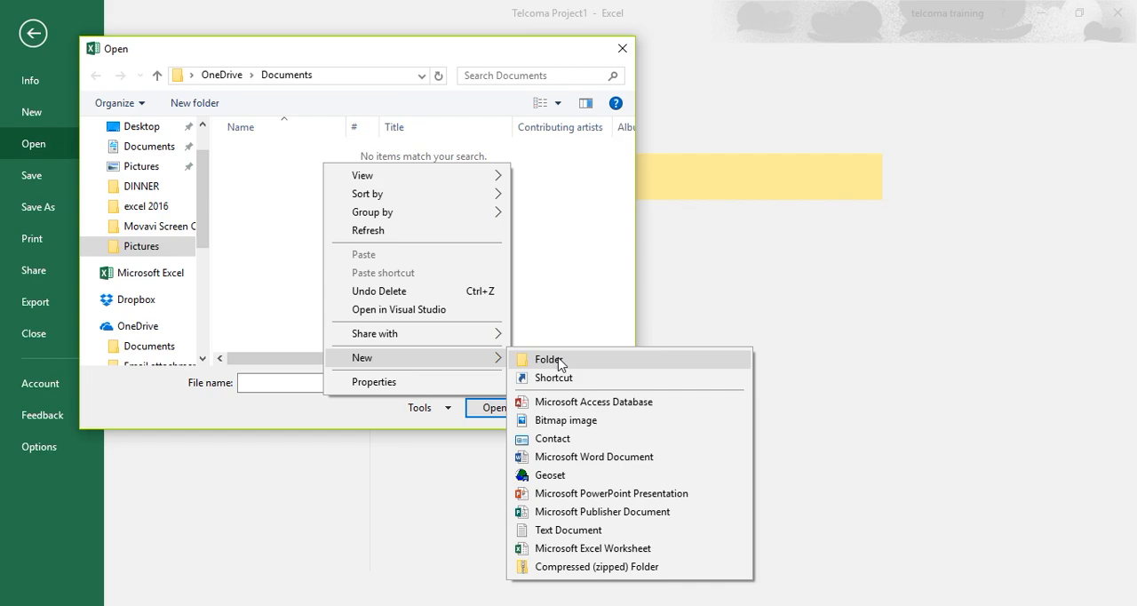
pyautogui.moveTo(240, 259)
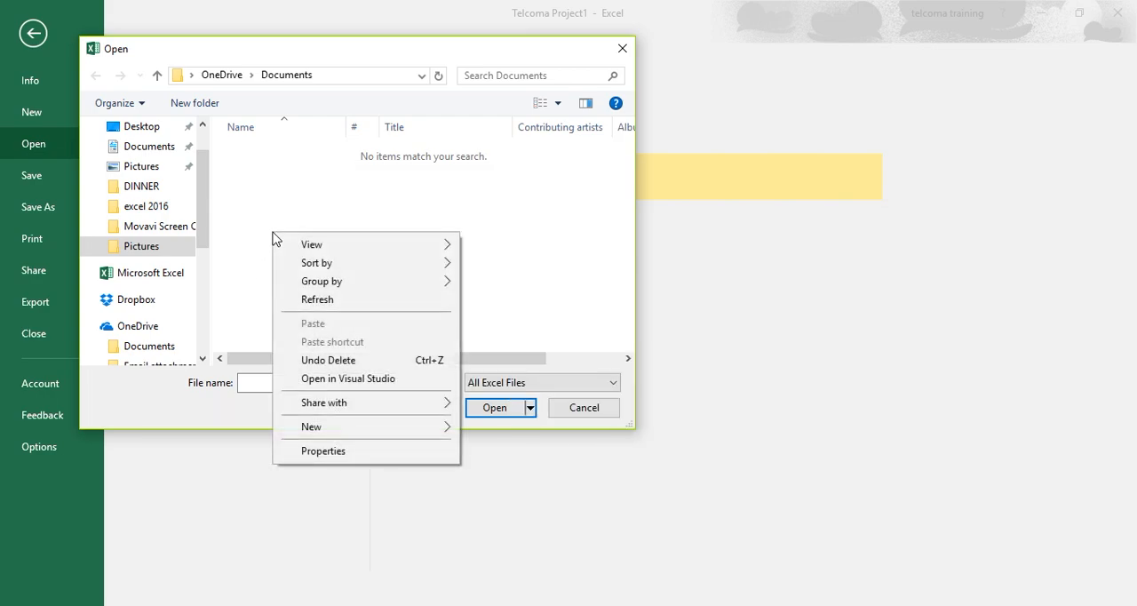
pyautogui.moveTo(336, 408)
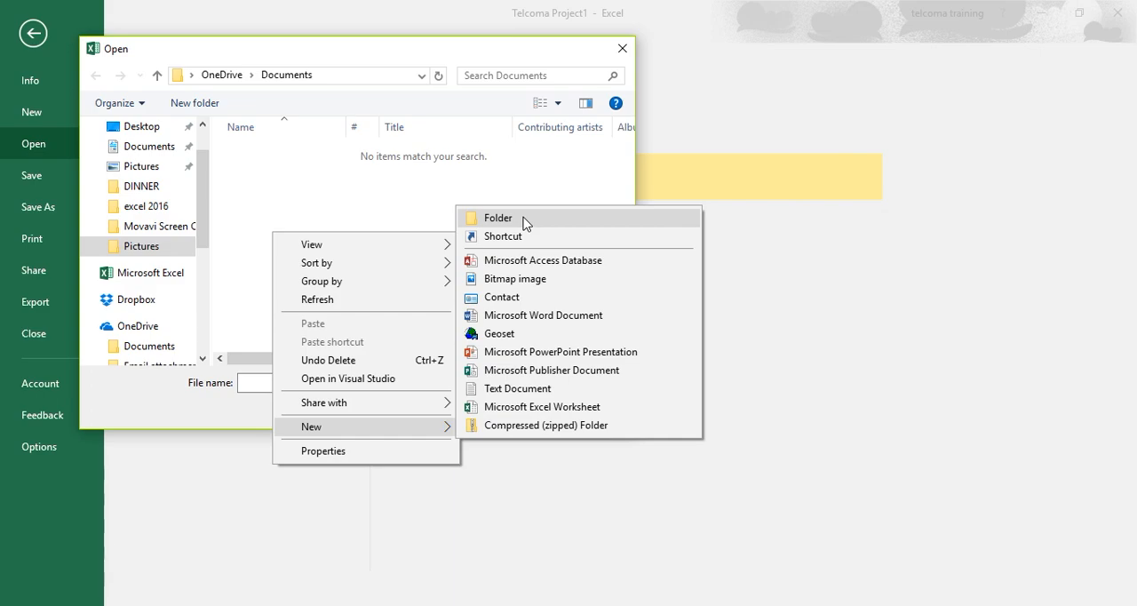
pyautogui.click(435, 202)
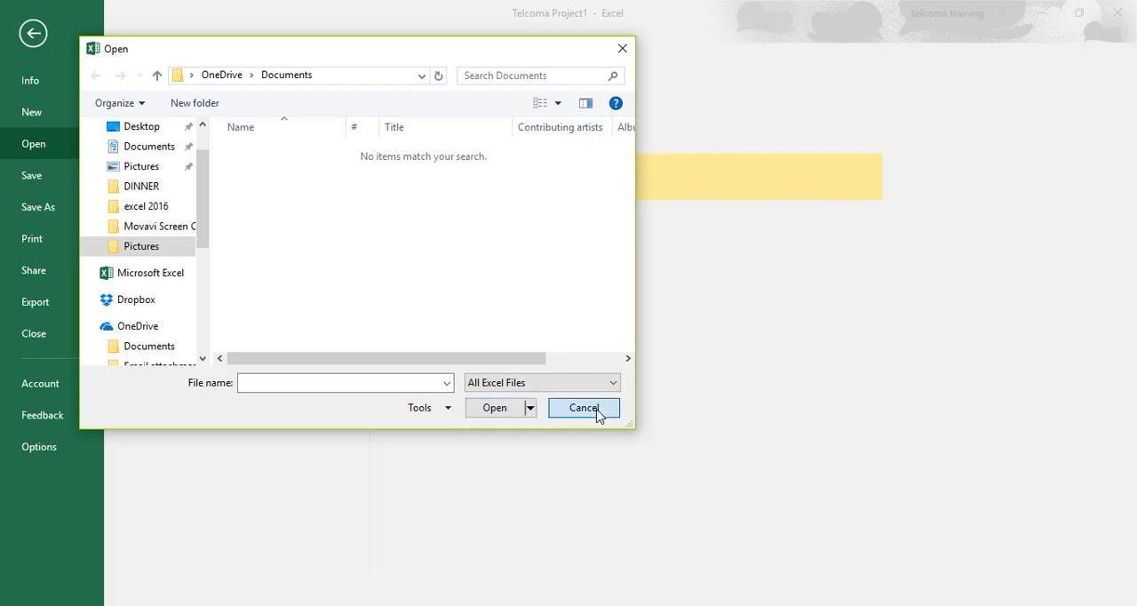
# Step: Cancel the Open dialog and return to the Recent workbooks list showing Telcoma Project1
pyautogui.click(583, 407)
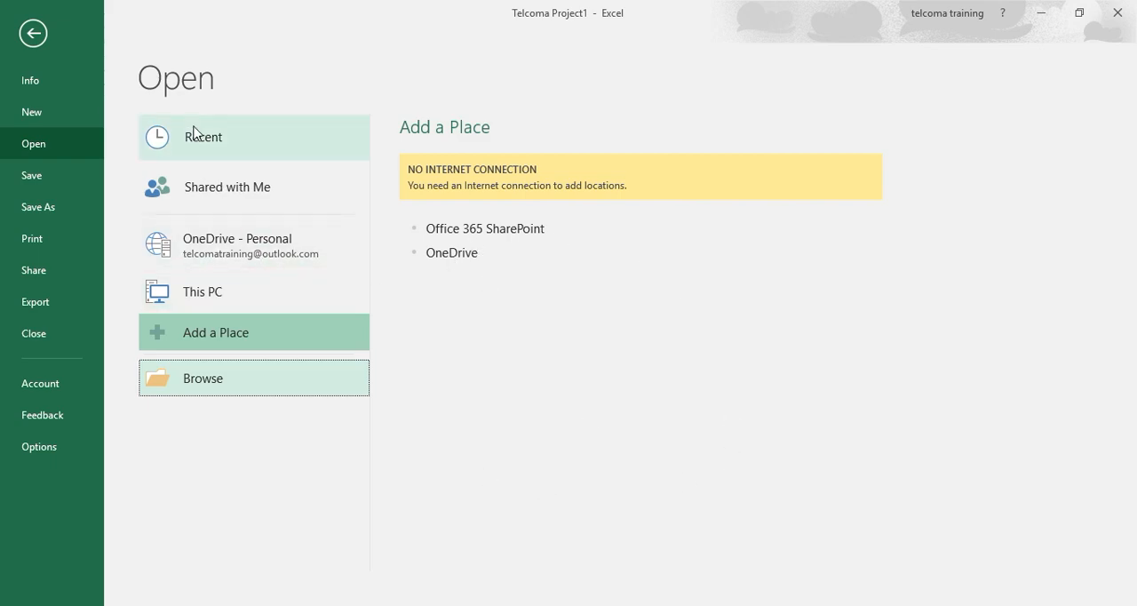
pyautogui.click(202, 135)
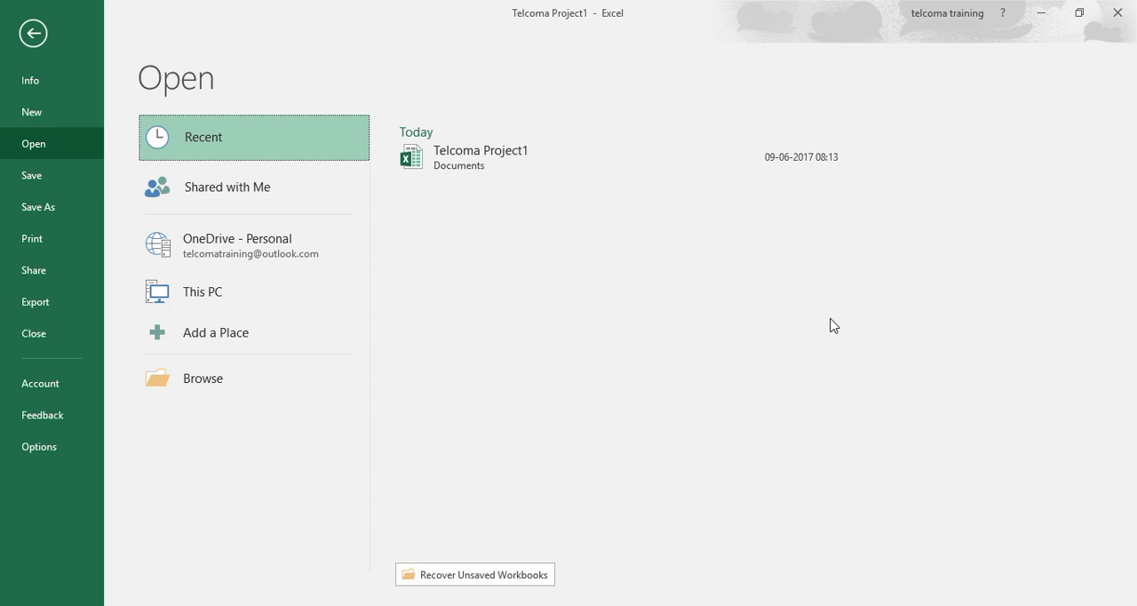
pyautogui.moveTo(549, 295)
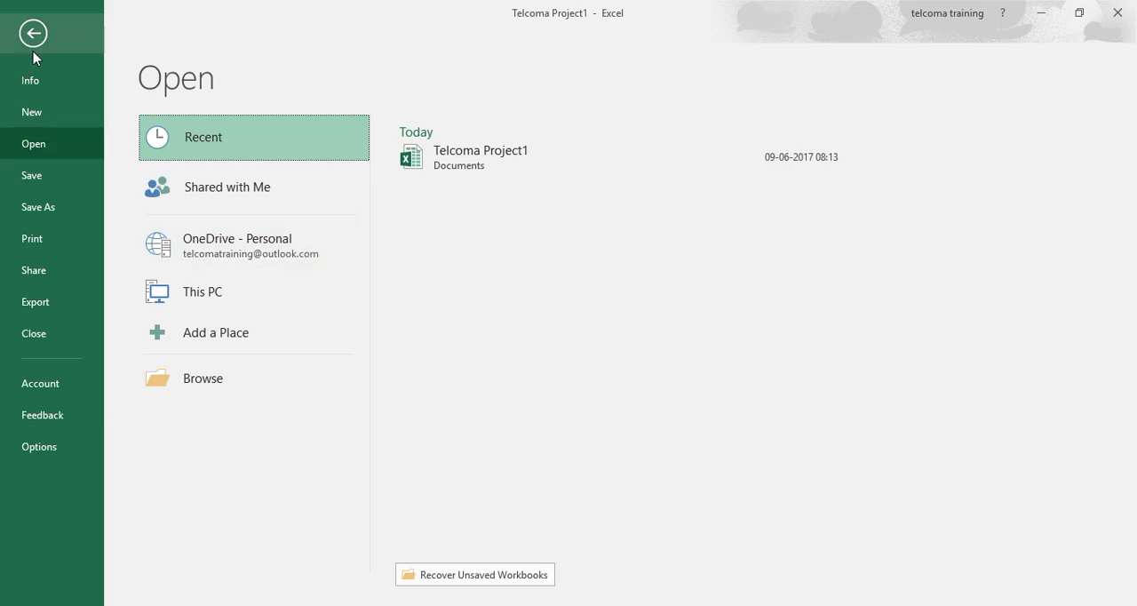
# Step: Bring up the Excel Options dialog on its General settings via File
pyautogui.click(32, 32)
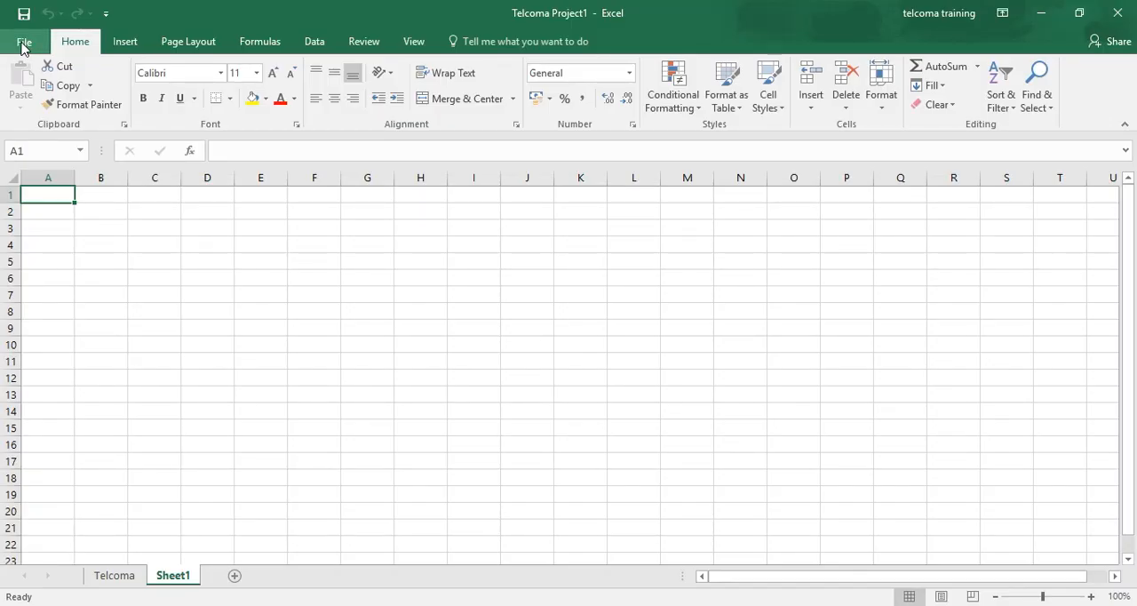
pyautogui.click(24, 41)
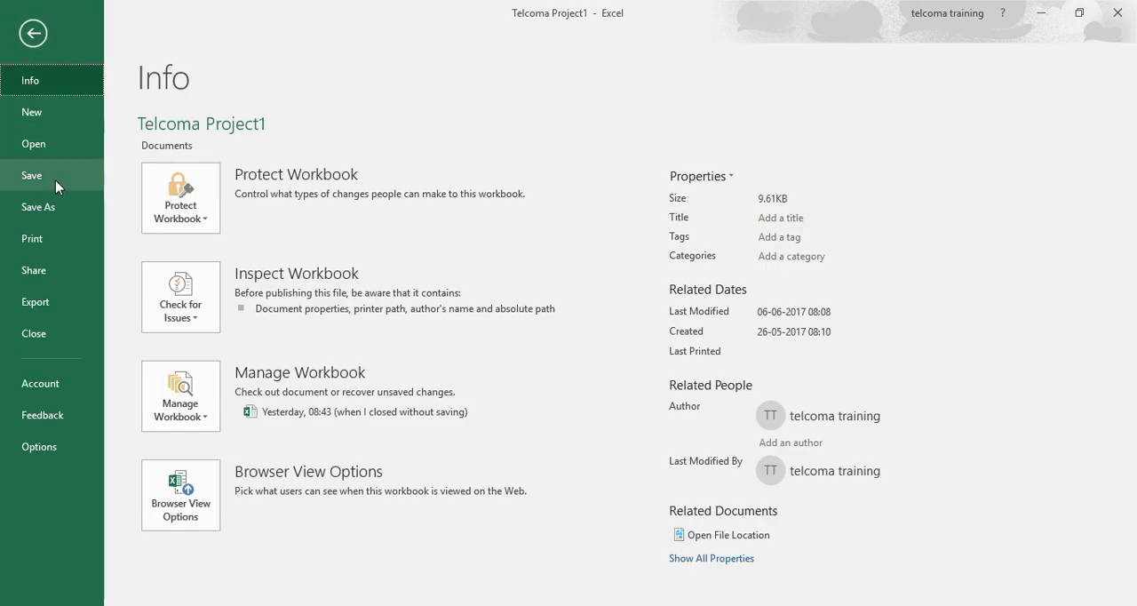
pyautogui.moveTo(67, 446)
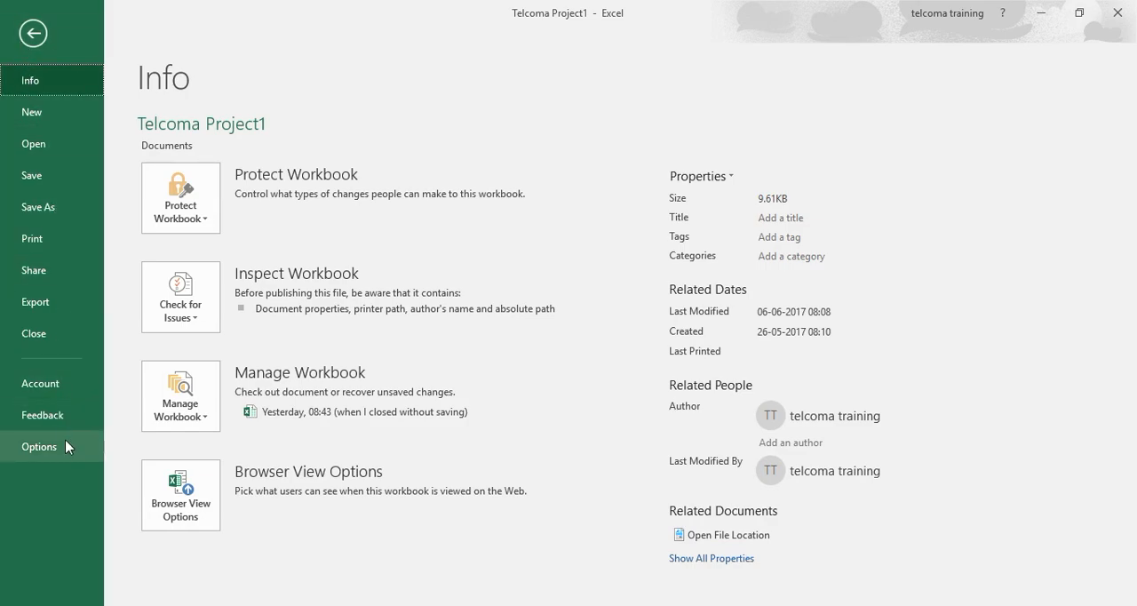
pyautogui.click(32, 32)
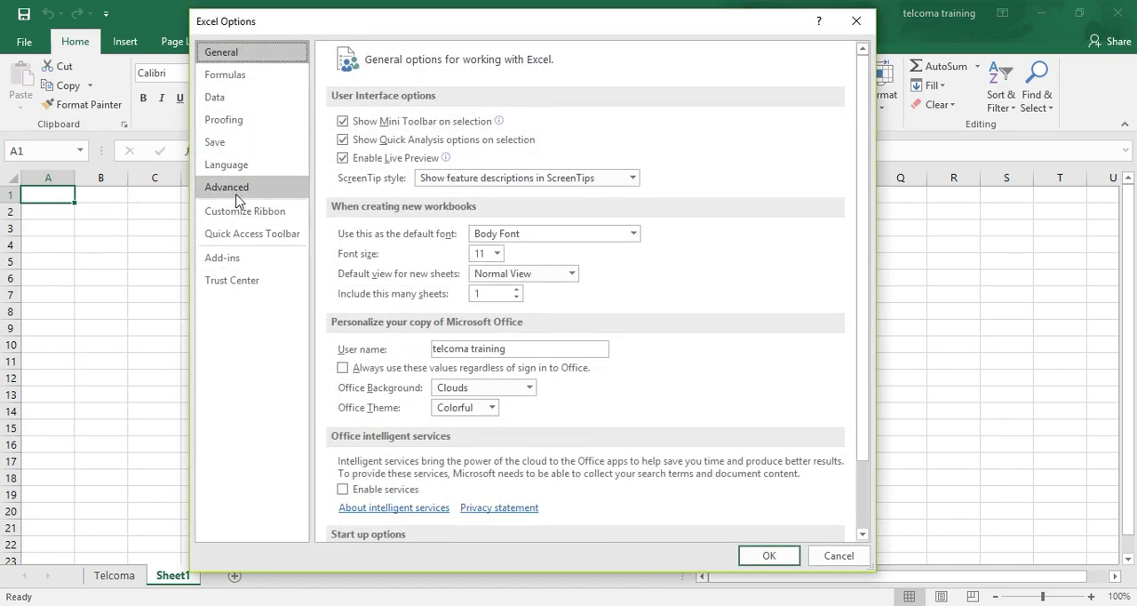
# Step: Show the Advanced settings scrolled down past Chart to the Display options
pyautogui.click(226, 186)
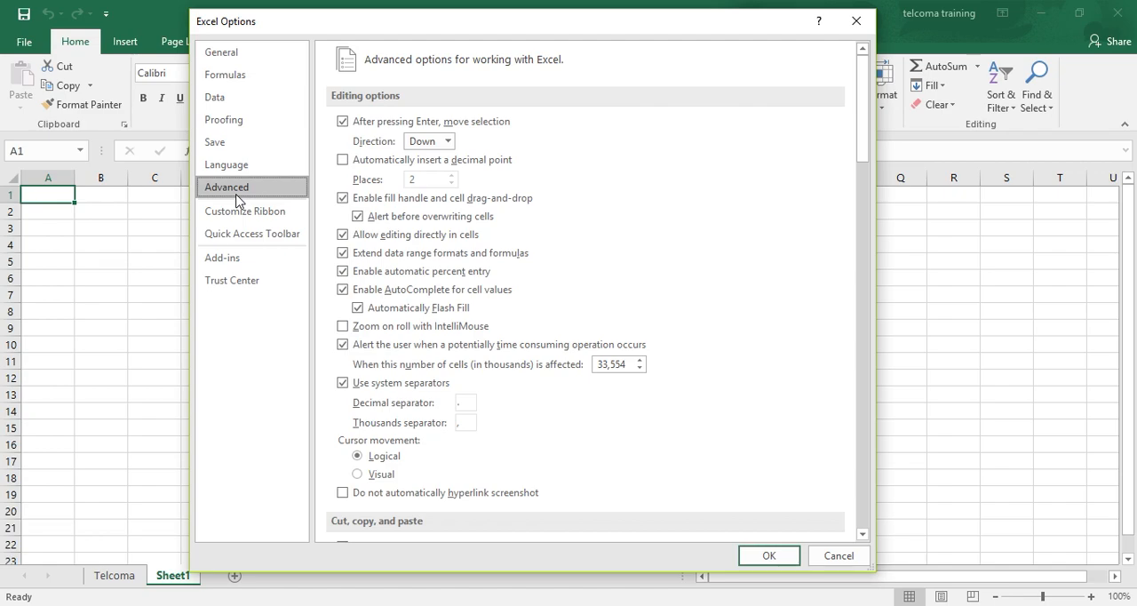
pyautogui.moveTo(895, 160)
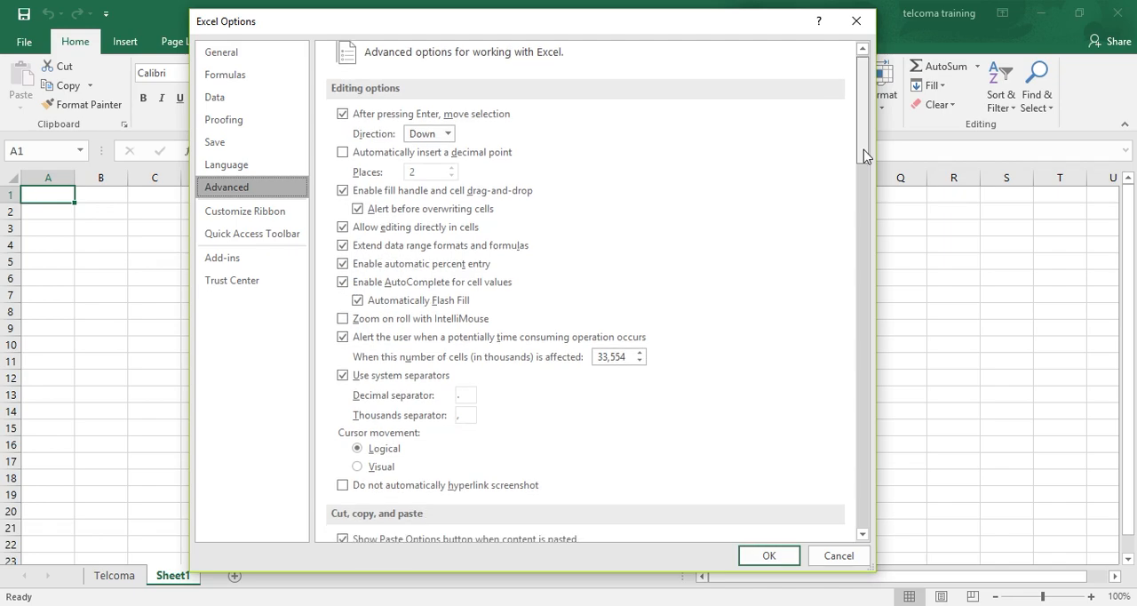
pyautogui.scroll(-3)
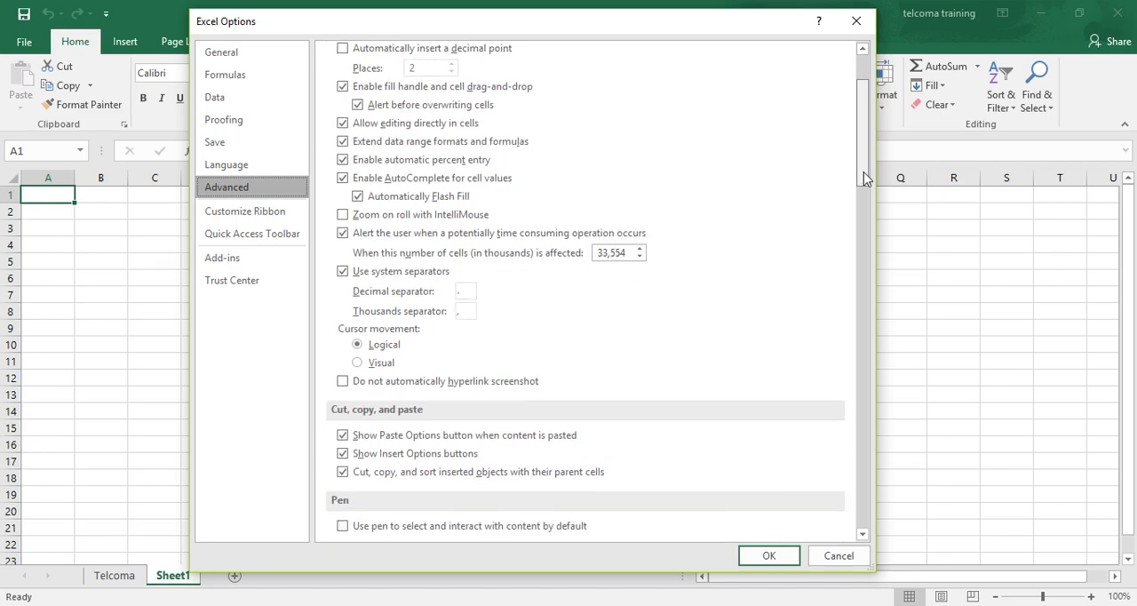
pyautogui.scroll(-3)
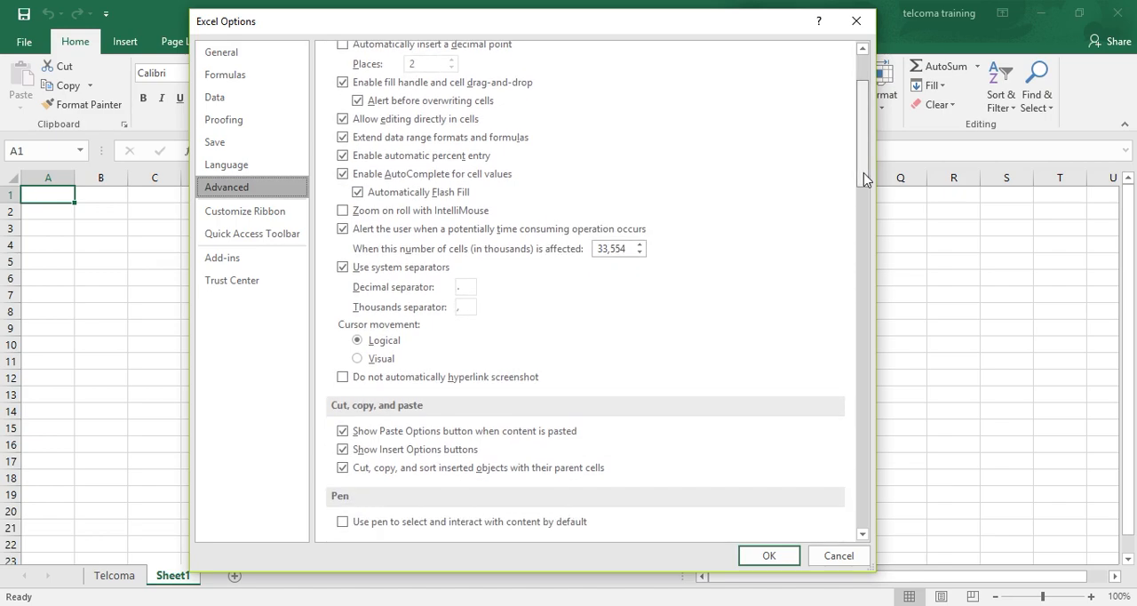
pyautogui.scroll(-3)
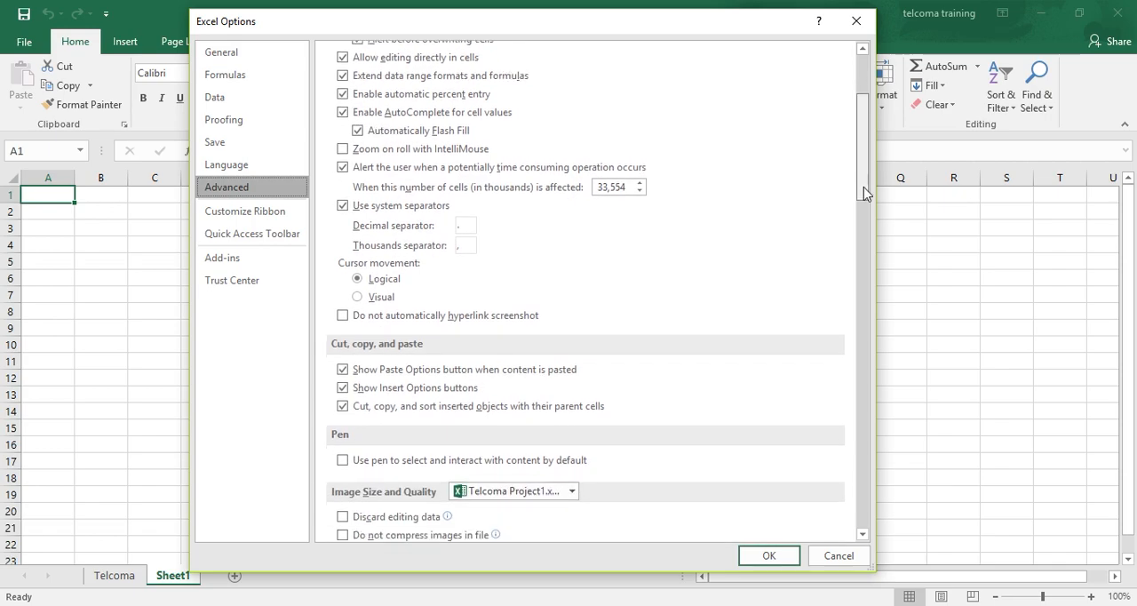
pyautogui.scroll(-3)
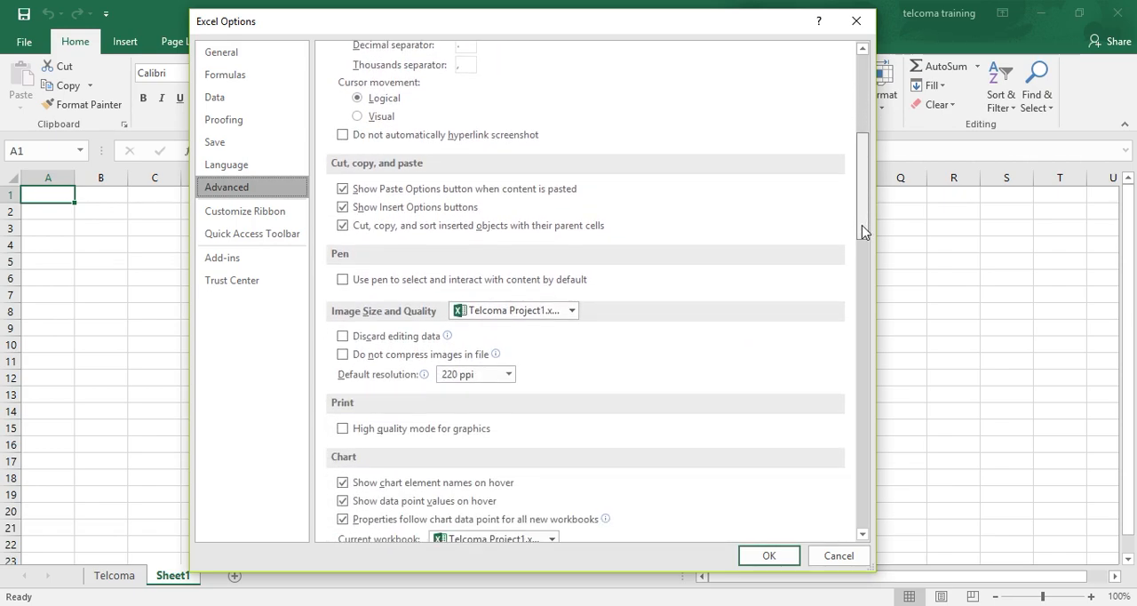
pyautogui.scroll(-3)
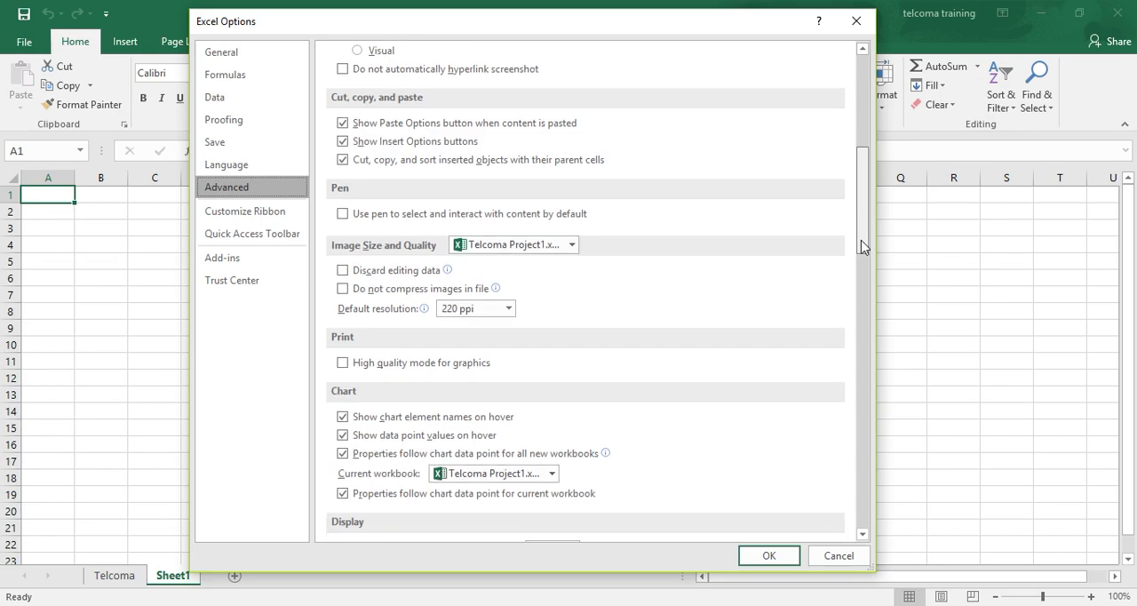
pyautogui.scroll(-3)
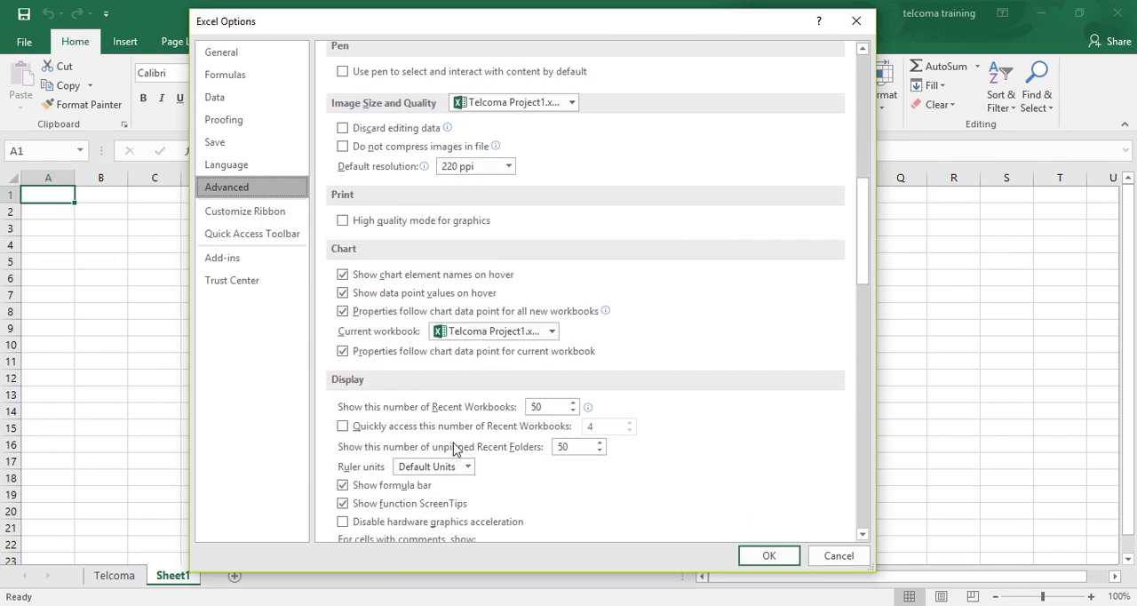
pyautogui.moveTo(362, 396)
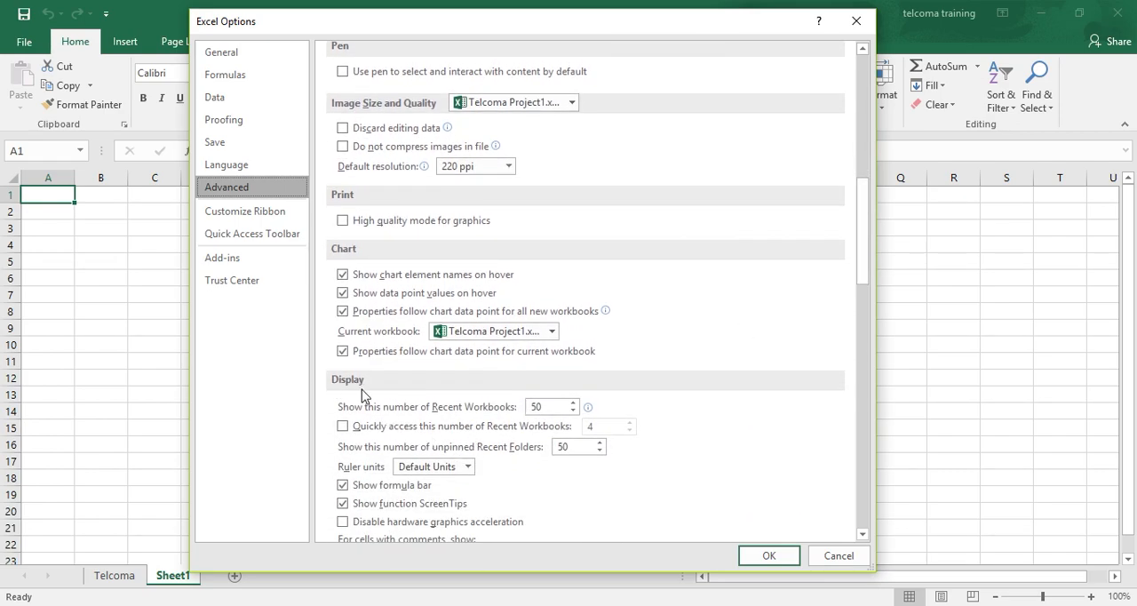
pyautogui.moveTo(494, 411)
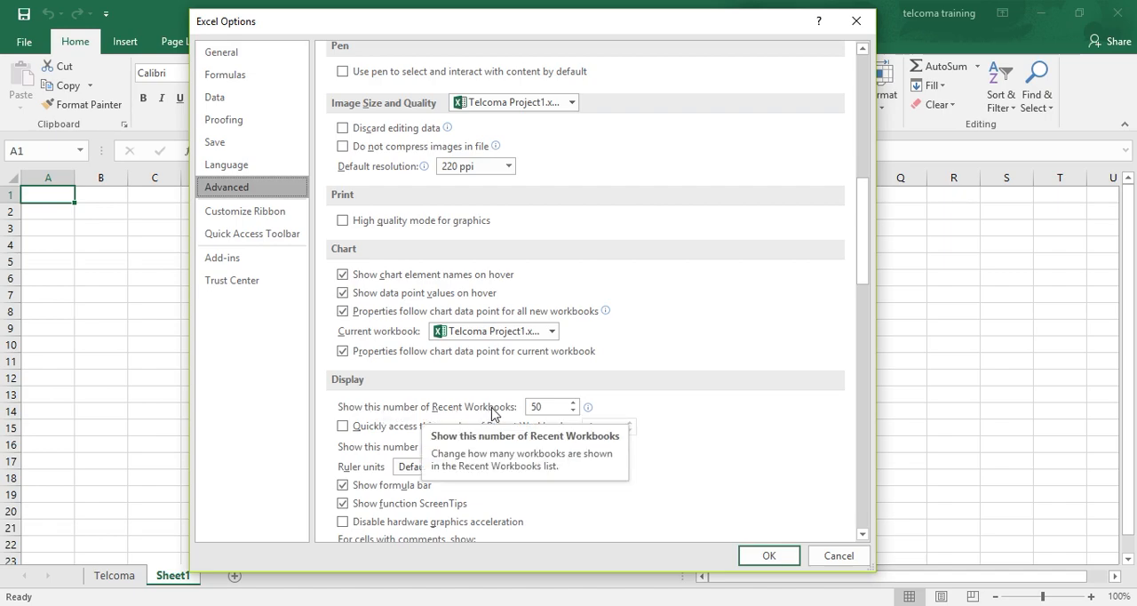
# Step: Set 'Show this number of Recent Workbooks' to 40 instead of 50
pyautogui.click(547, 405)
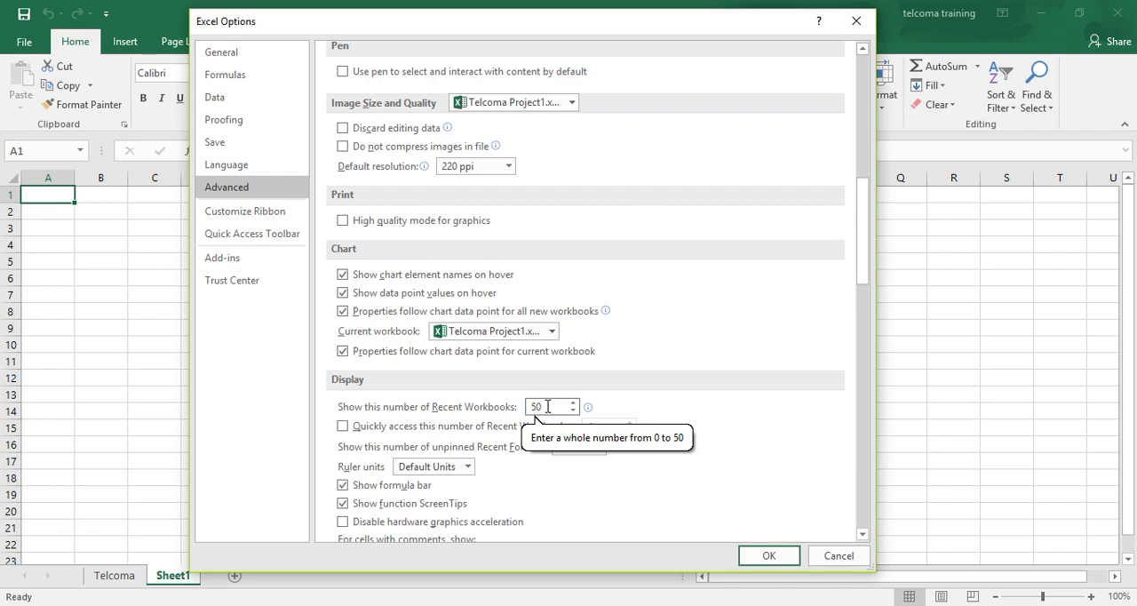
pyautogui.write('7')
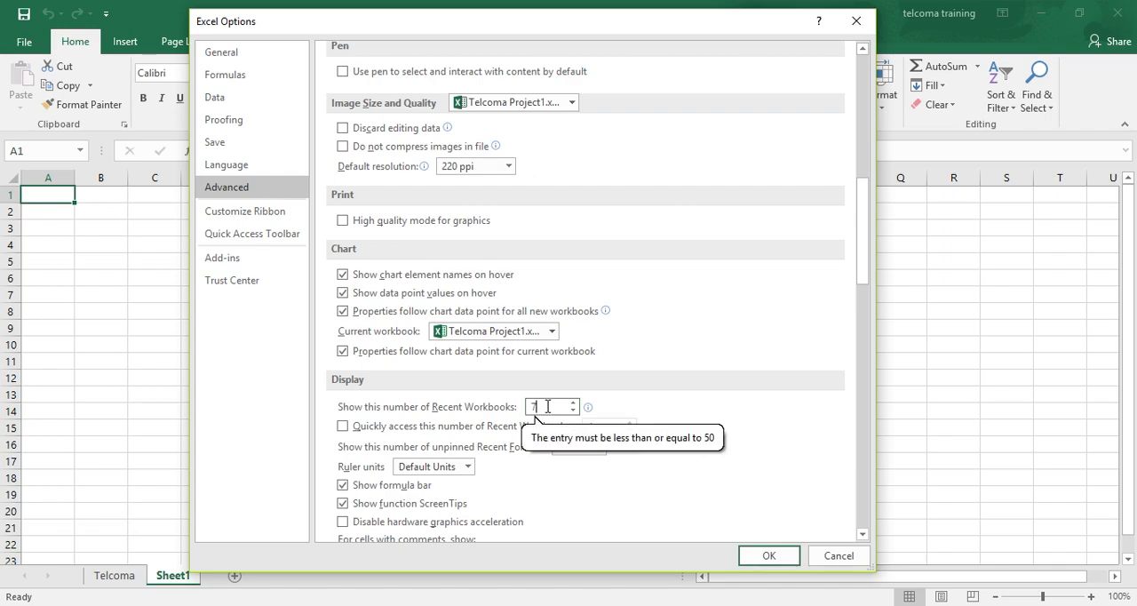
pyautogui.press('Backspace')
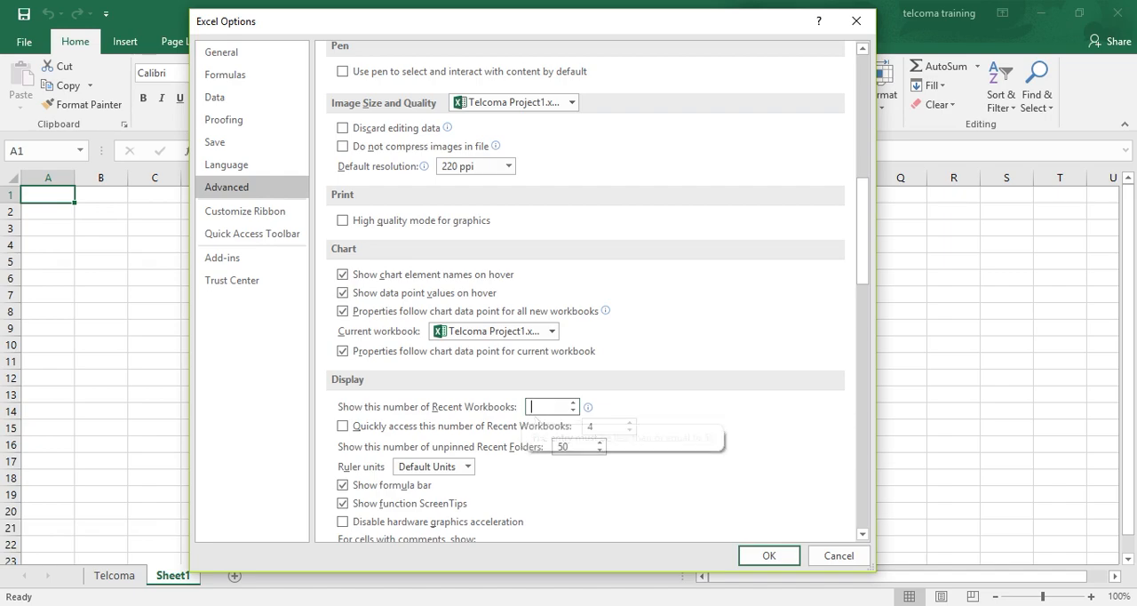
pyautogui.write('43')
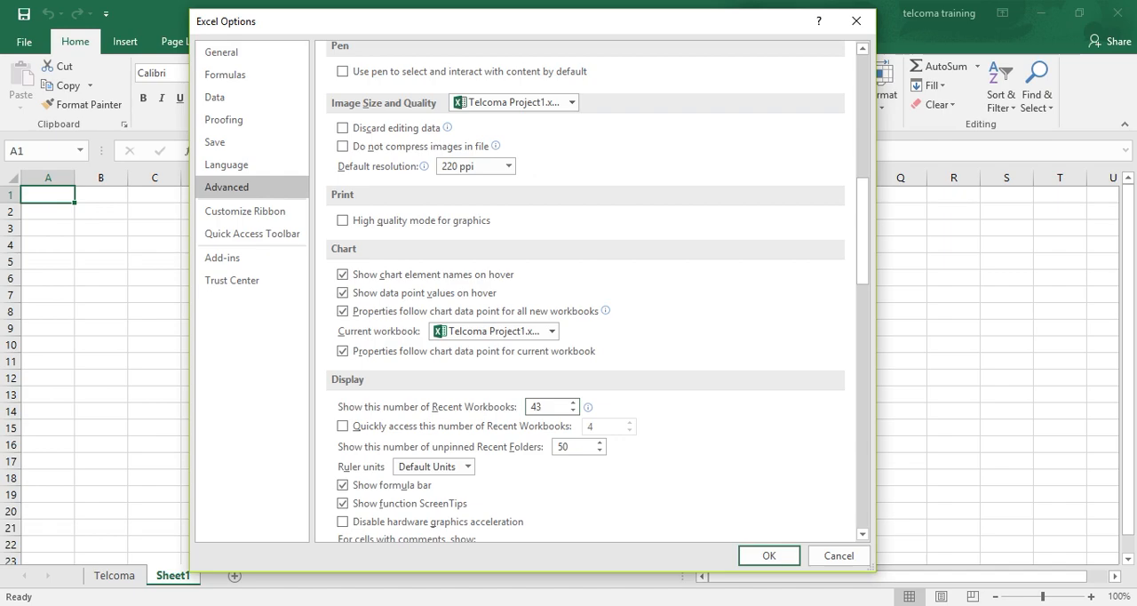
pyautogui.click(546, 405)
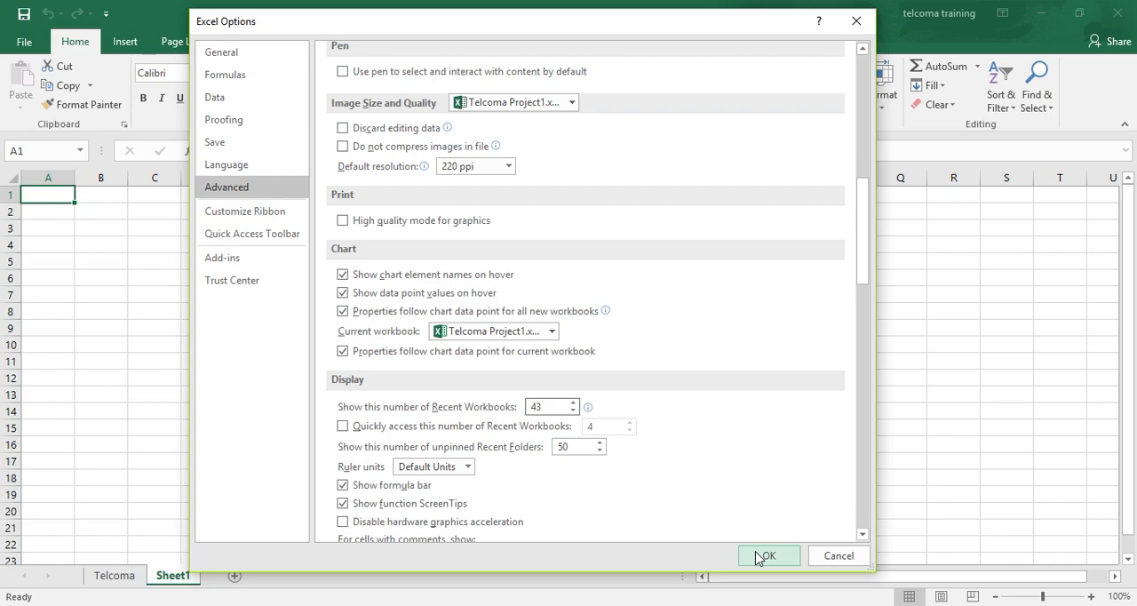
# Step: Confirm the Excel Options with OK, applying the 40 recent workbooks setting
pyautogui.click(764, 554)
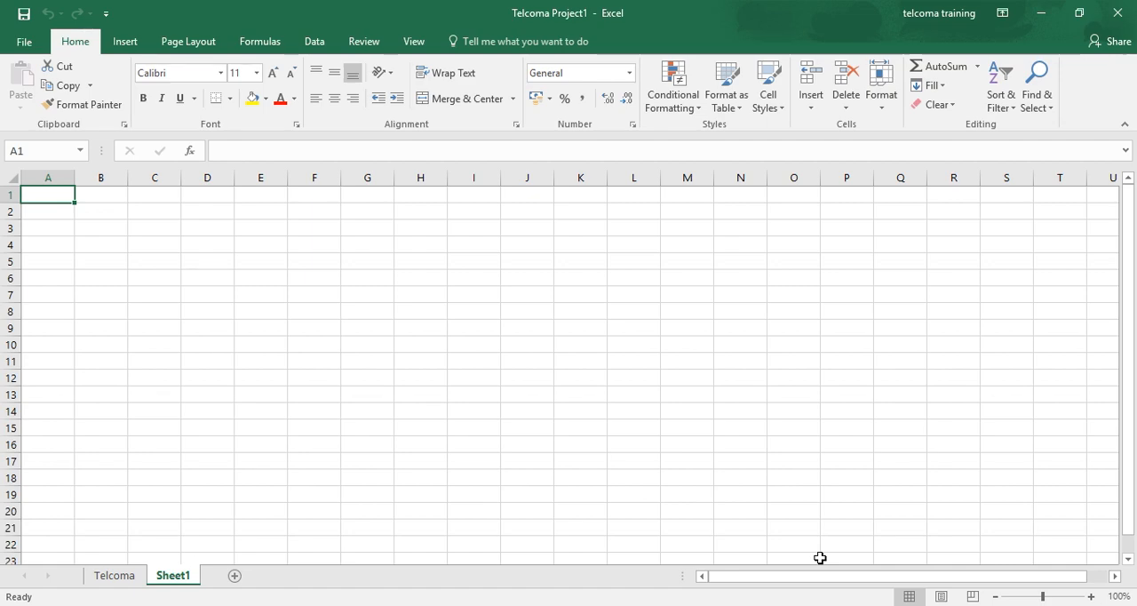
pyautogui.moveTo(446, 302)
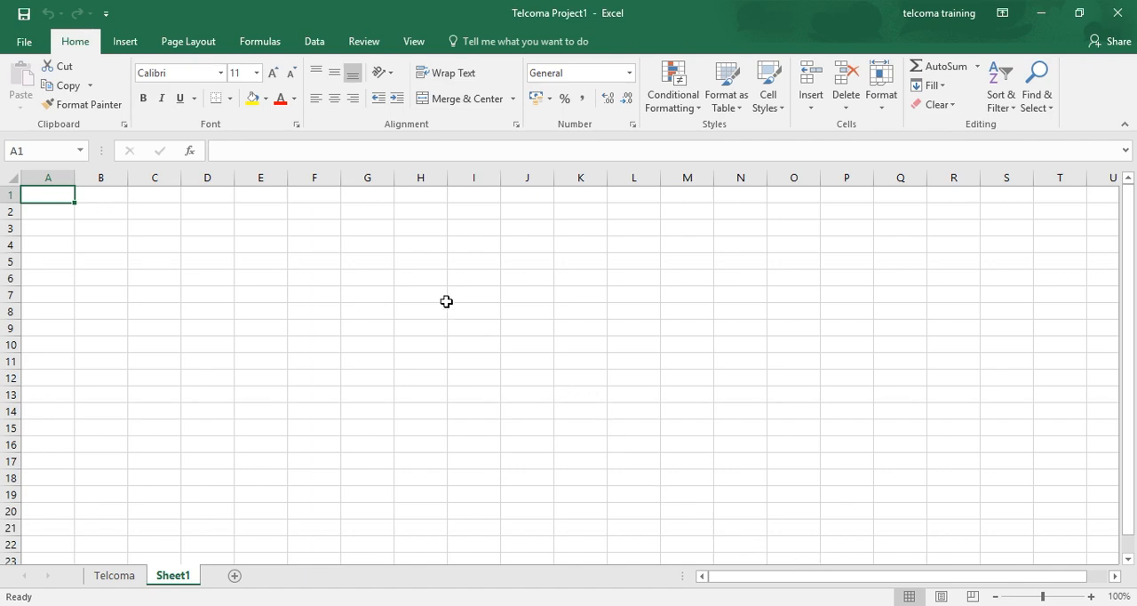